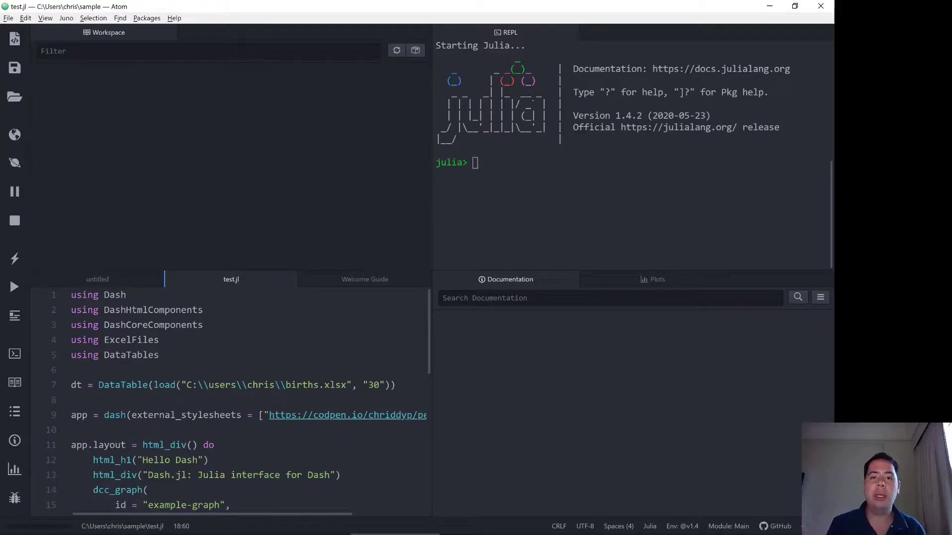
- Show the Plots pane in place of the Documentation browser beside the script
left_click(658, 279)
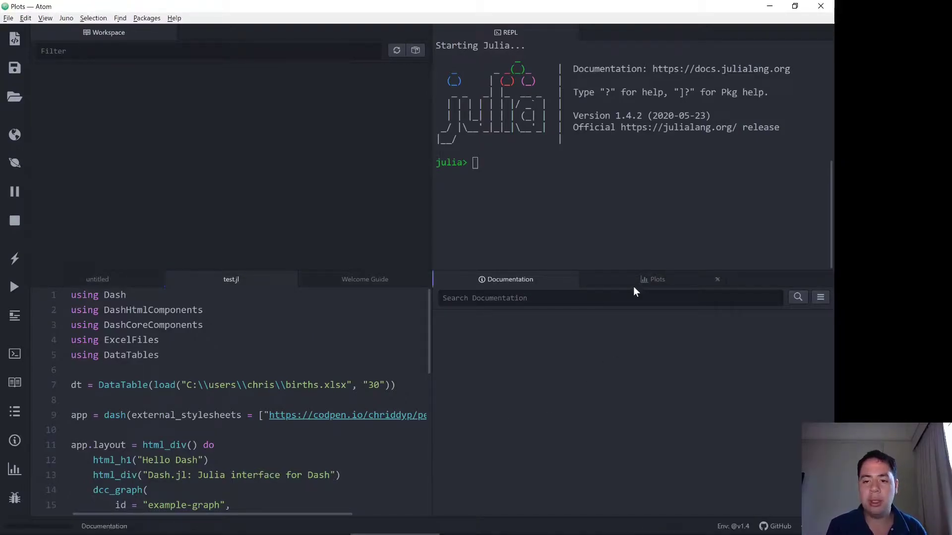
left_click(656, 279)
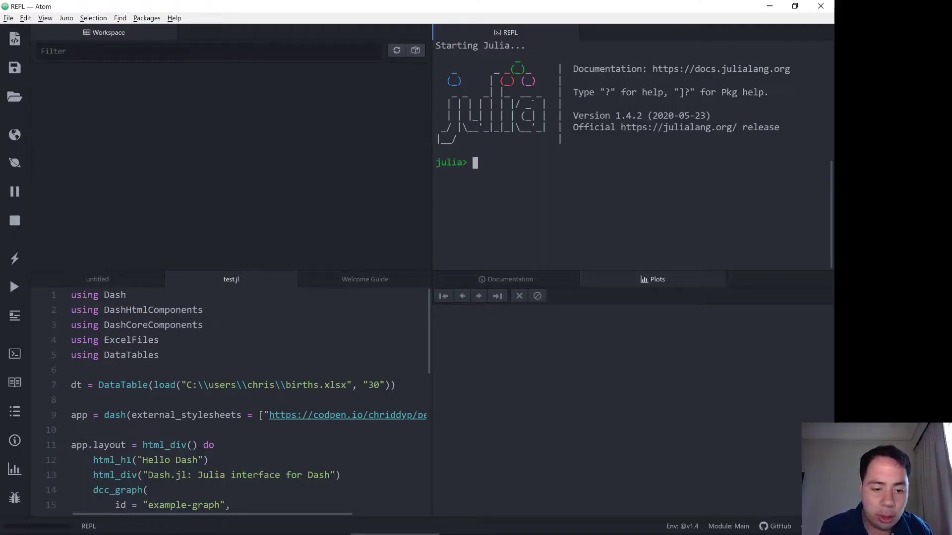
scroll("down", 3)
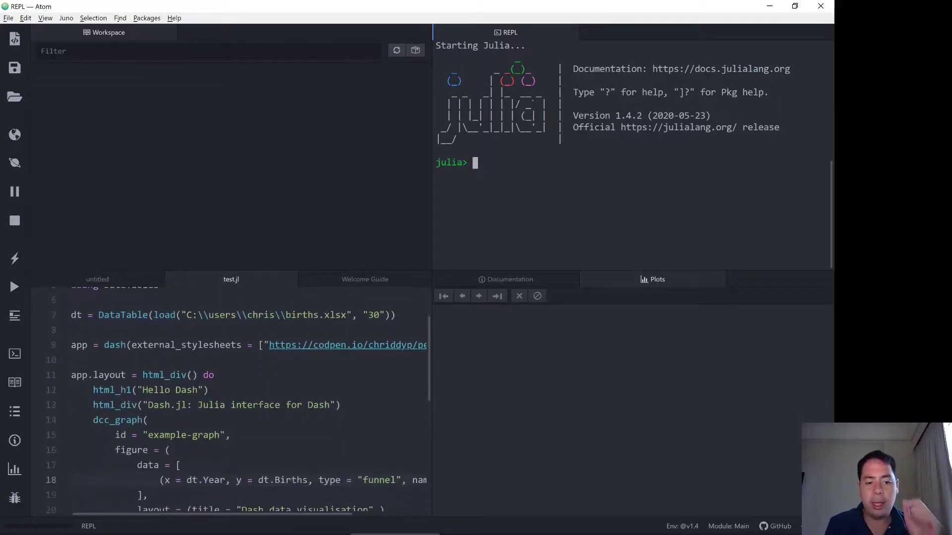
scroll("down", 3)
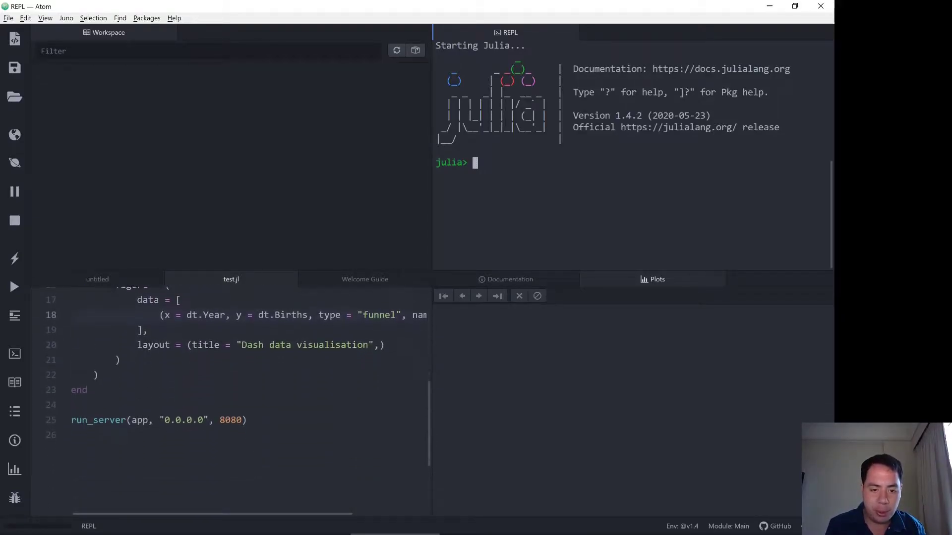
scroll("up", 3)
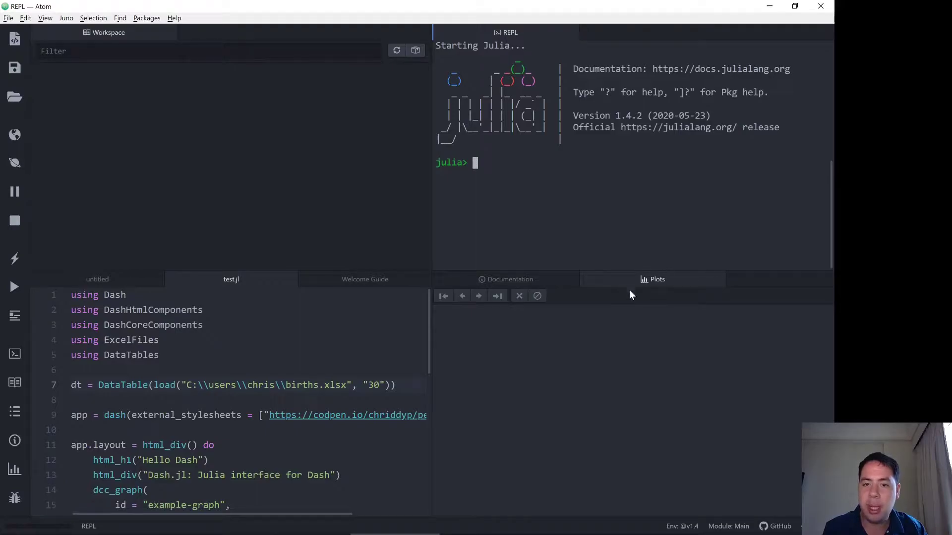
mouse_move(631, 294)
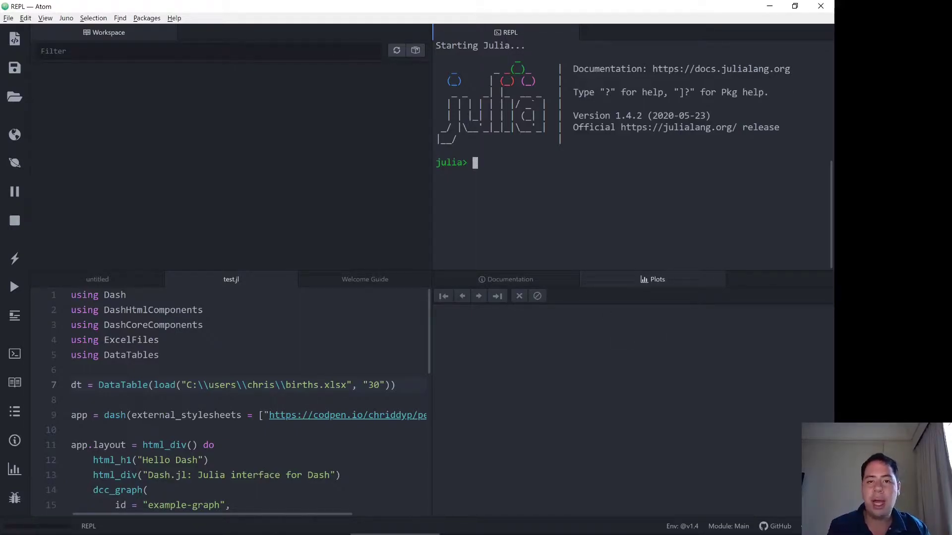
mouse_move(327, 290)
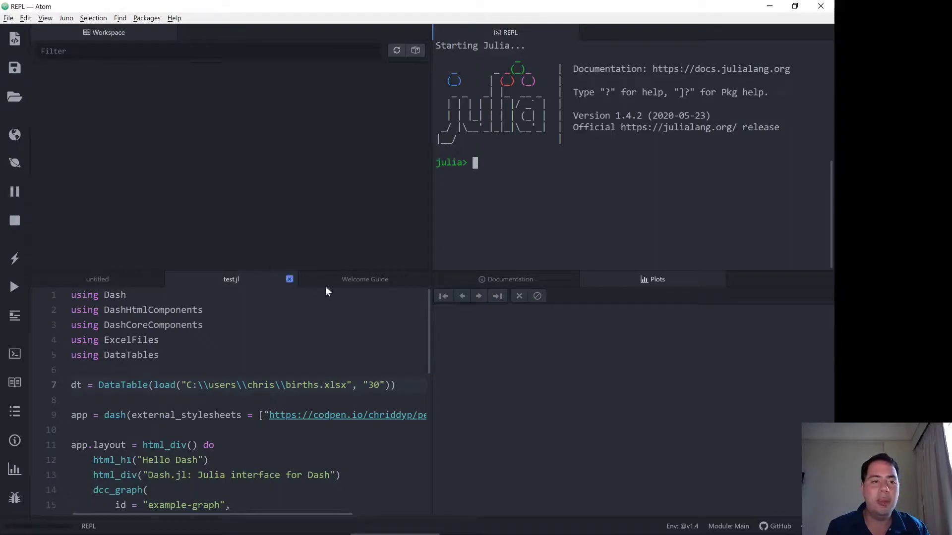
mouse_move(672, 318)
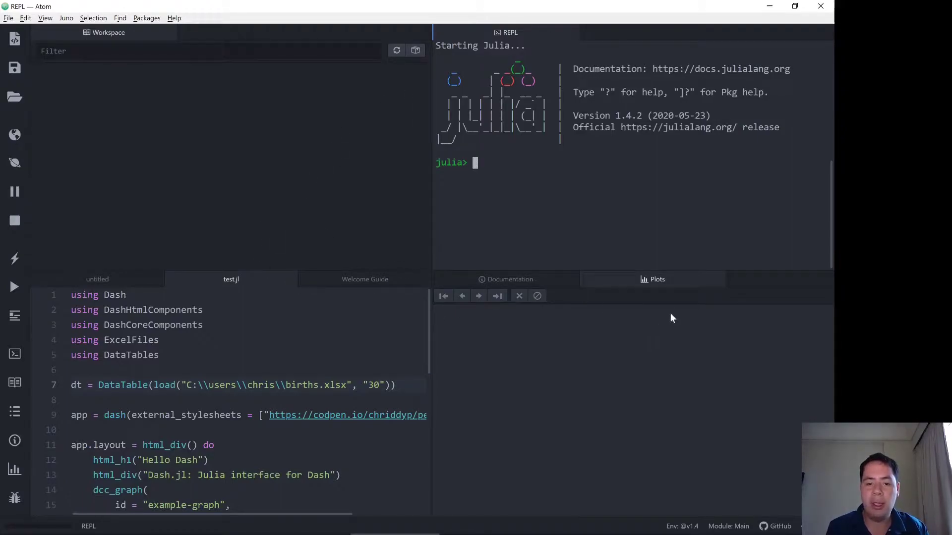
mouse_move(203, 118)
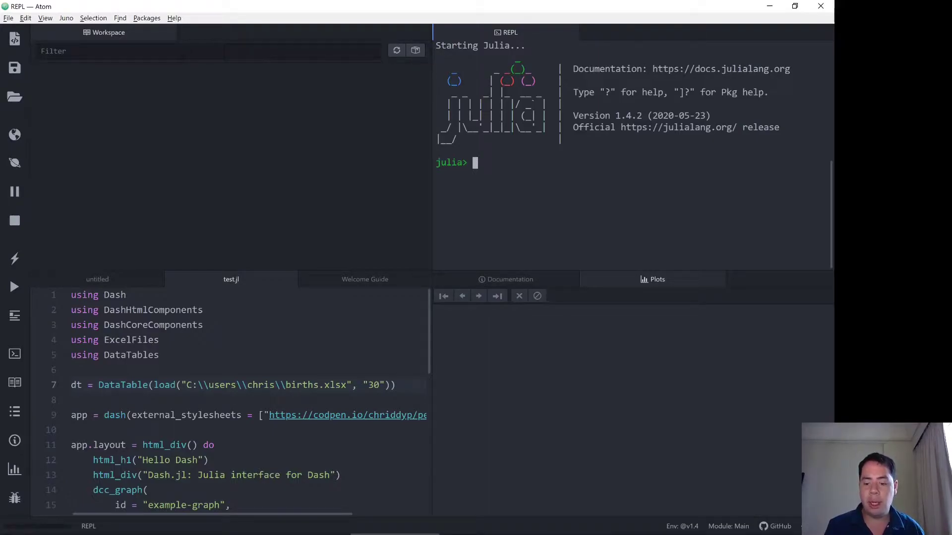
- Add the Plots package in Pkg mode, then run `using Plots` at the Julia prompt
type("]")
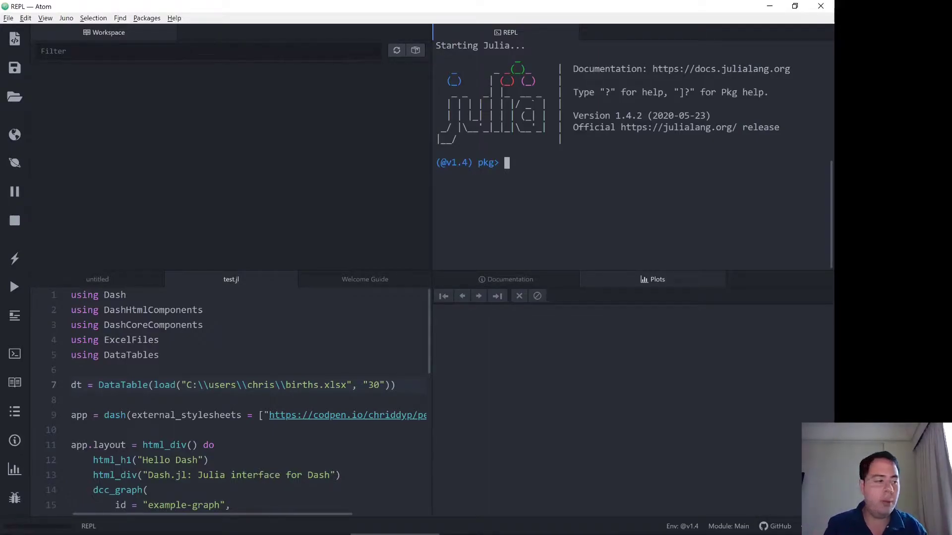
type("add Plots")
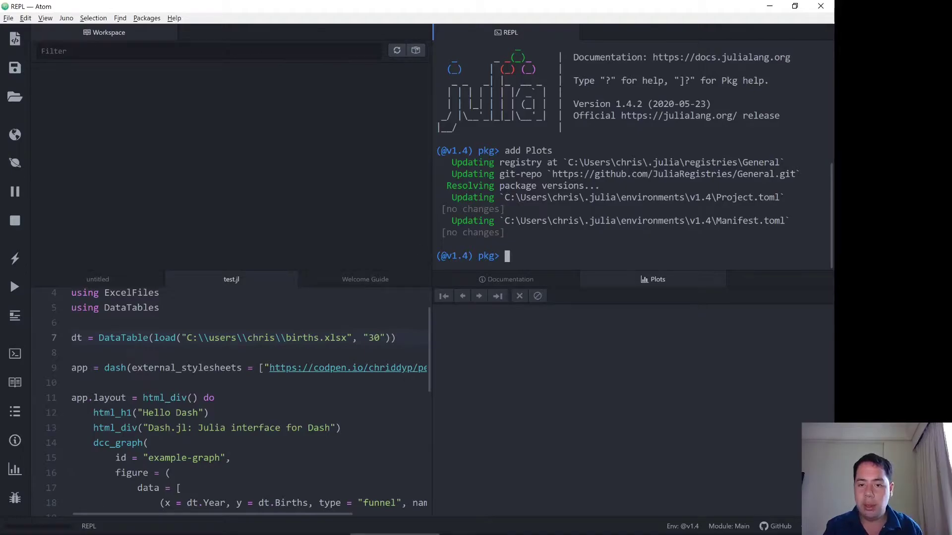
key("ctrl+c")
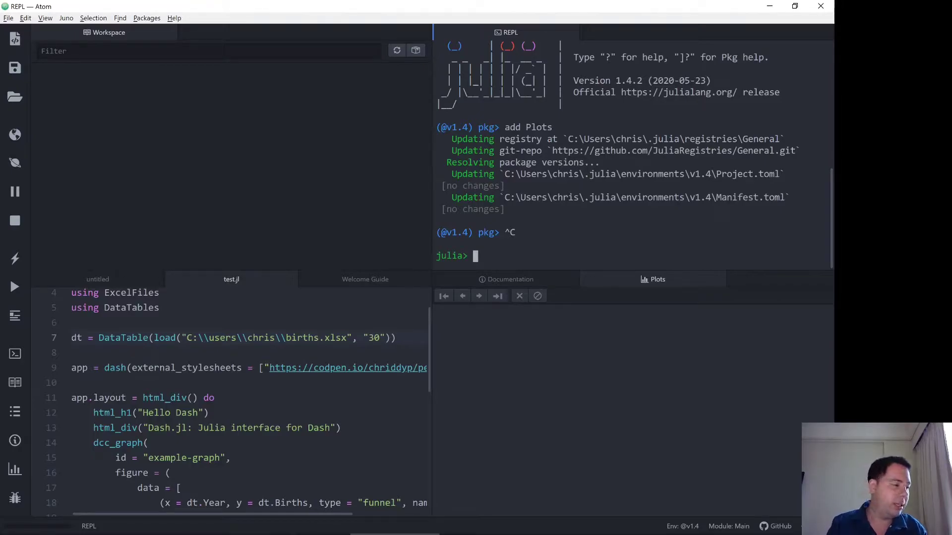
type("using Plots")
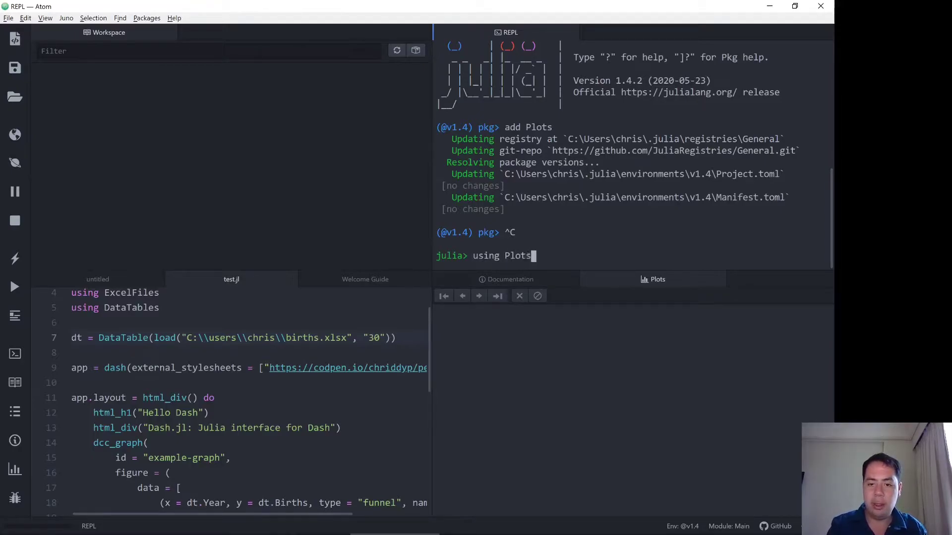
key("Return")
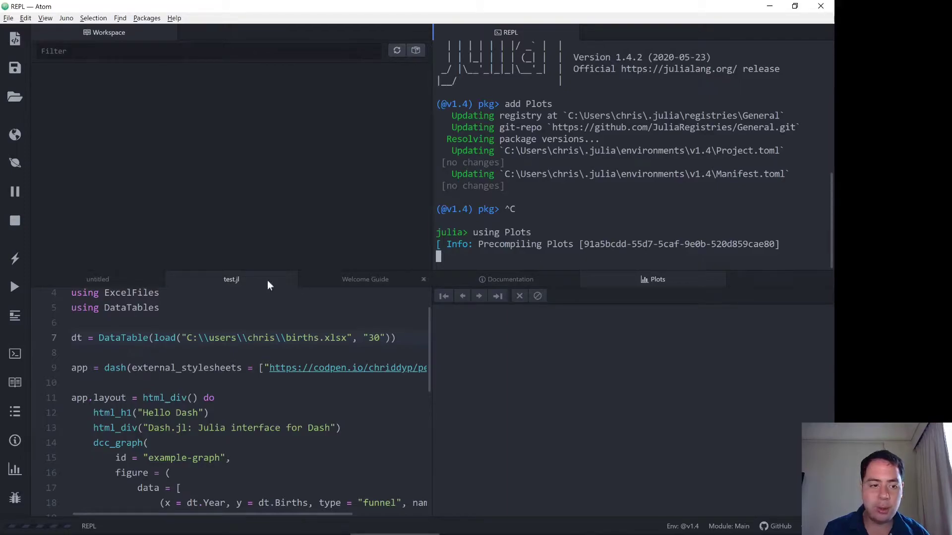
mouse_move(87, 287)
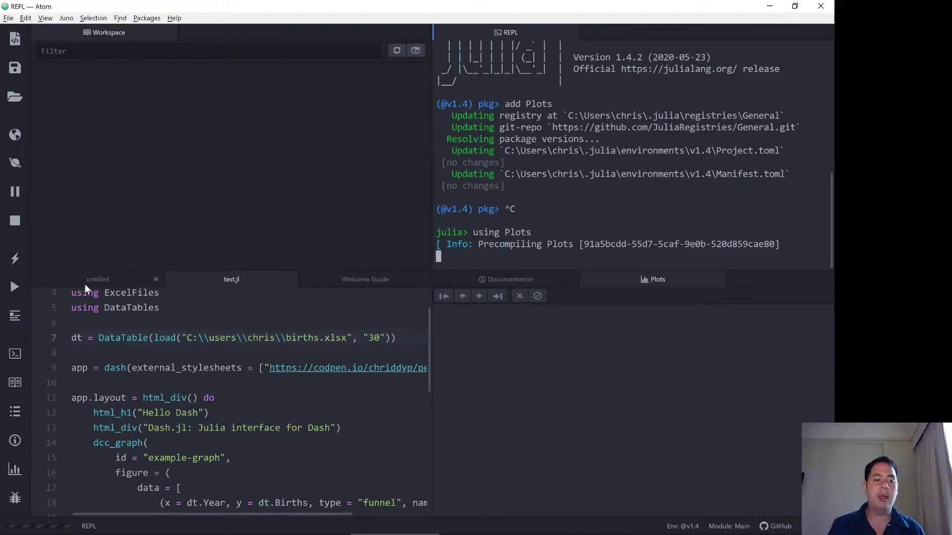
- Write `using Plots` in a new script, save it as birth_plot, and return to test.jl
left_click(97, 280)
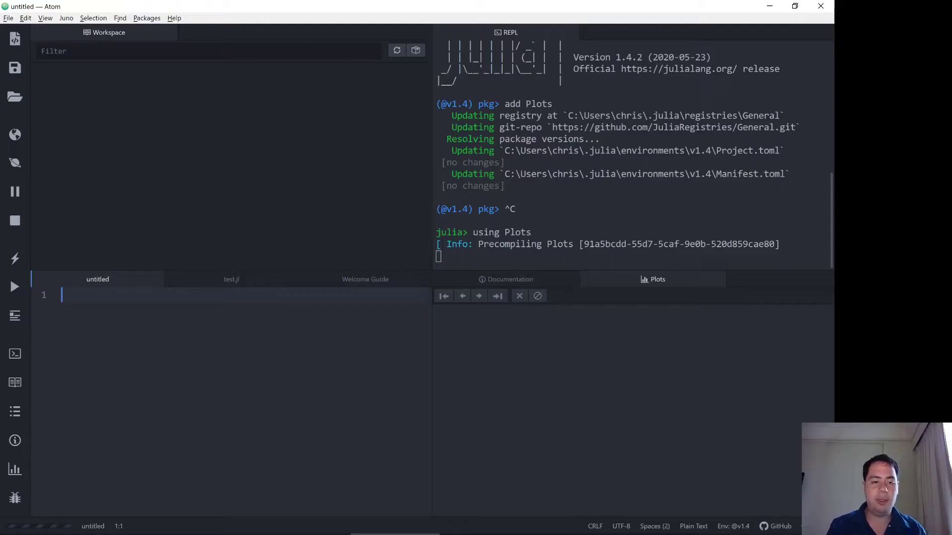
type("using Plots")
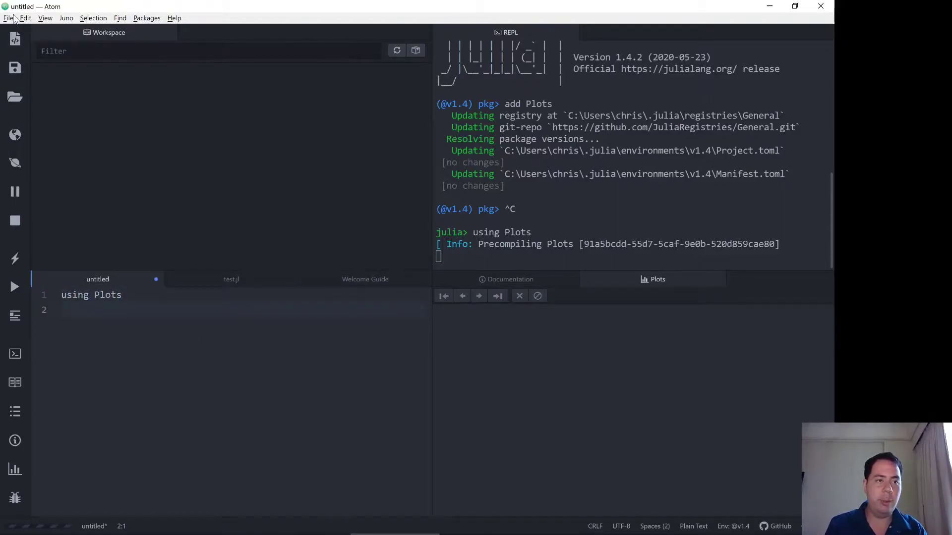
left_click(9, 18)
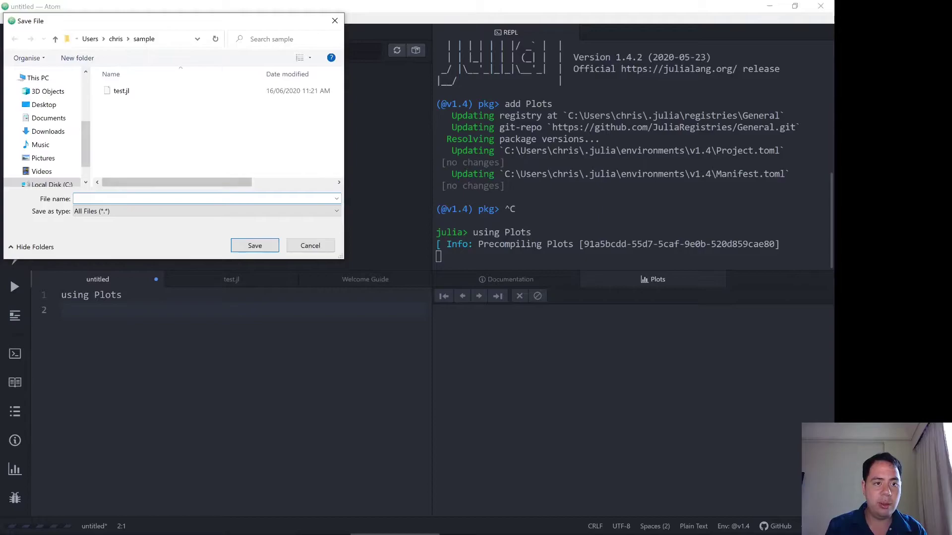
type("pl")
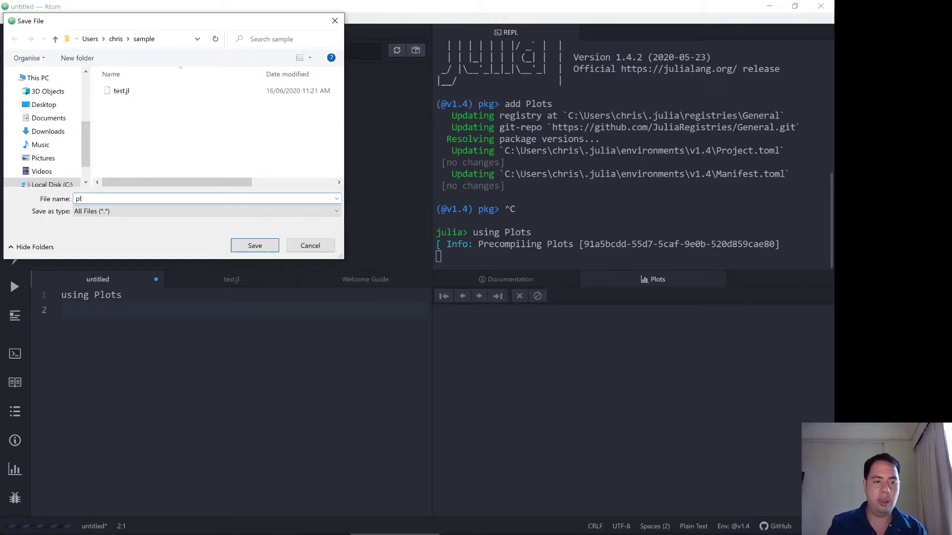
type("birt")
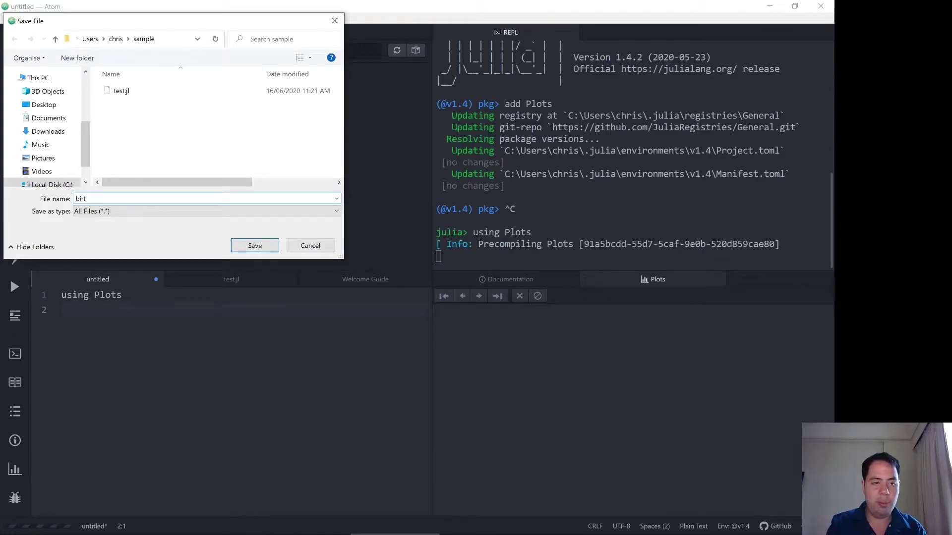
left_click(255, 245)
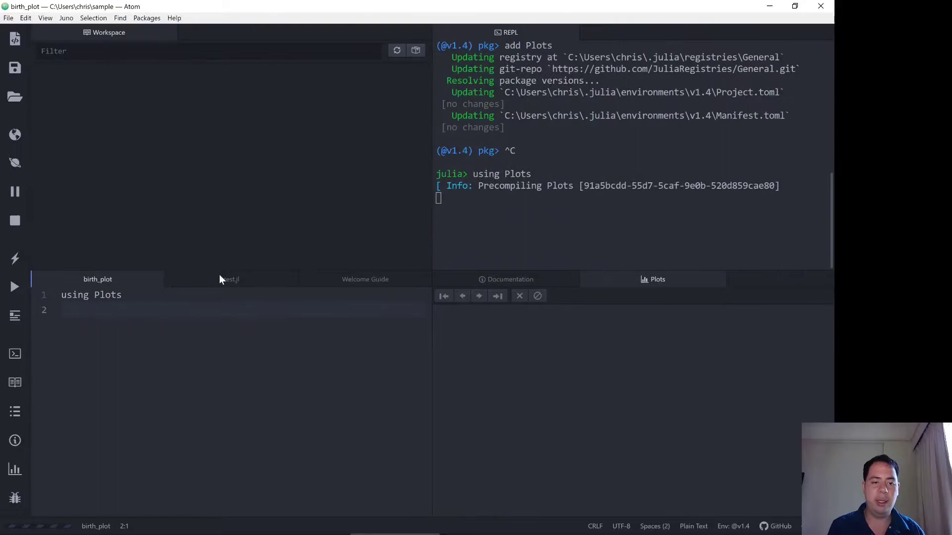
left_click(231, 280)
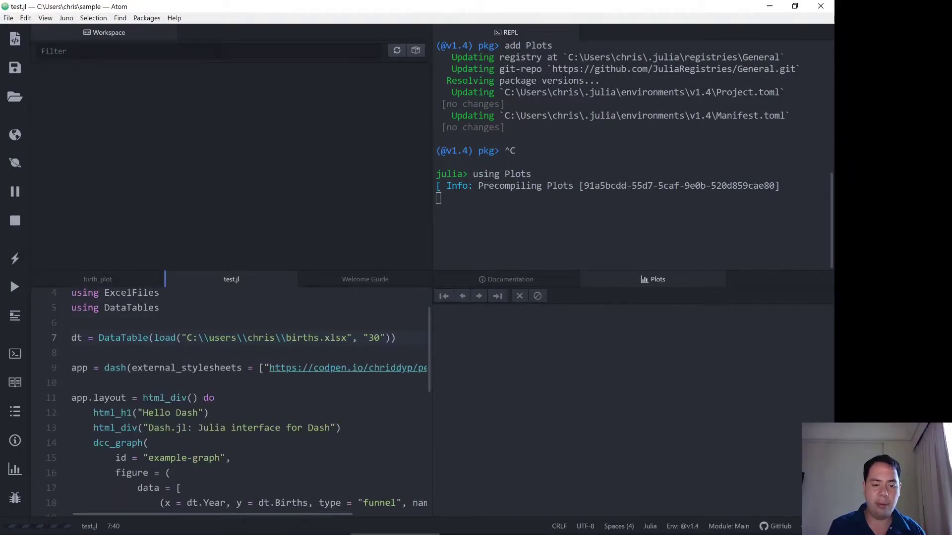
- Focus the Julia console while `using Plots` finishes precompiling
left_click(285, 337)
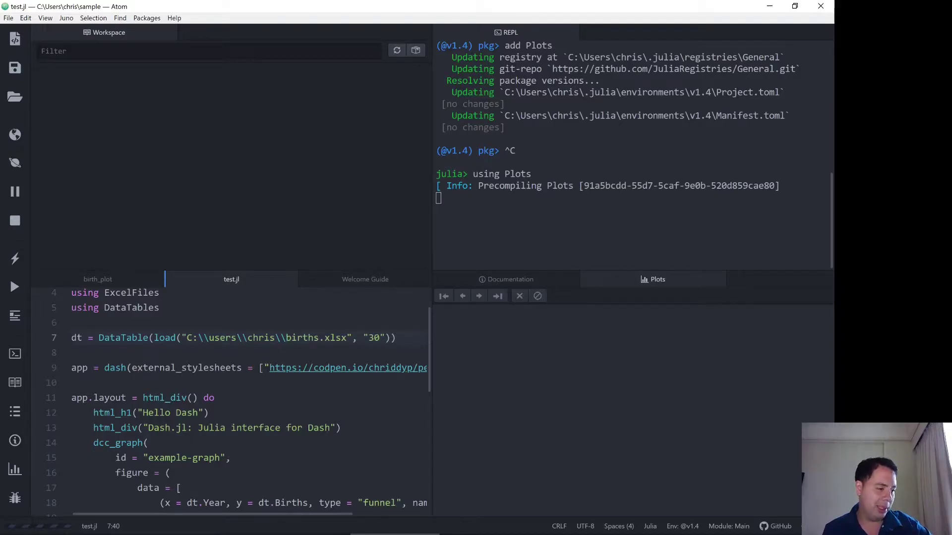
left_click(284, 337)
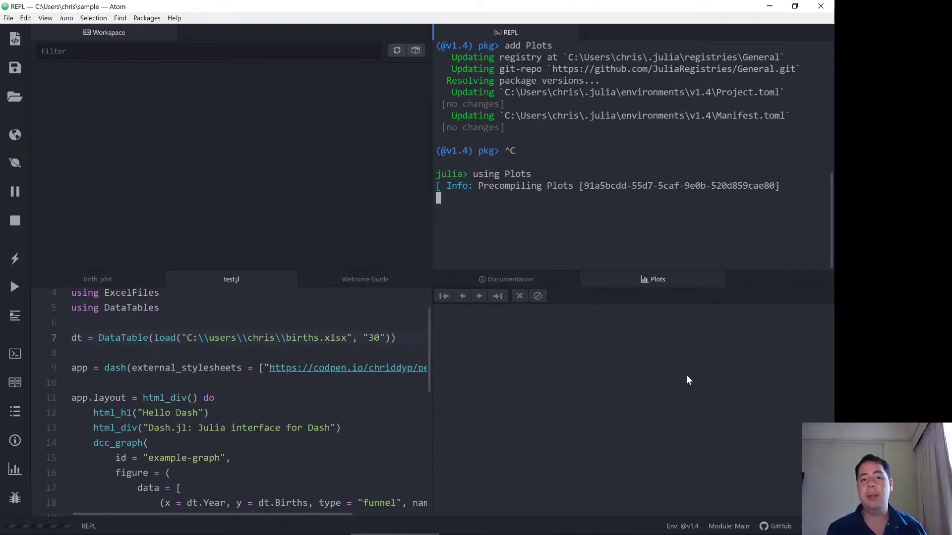
mouse_move(683, 330)
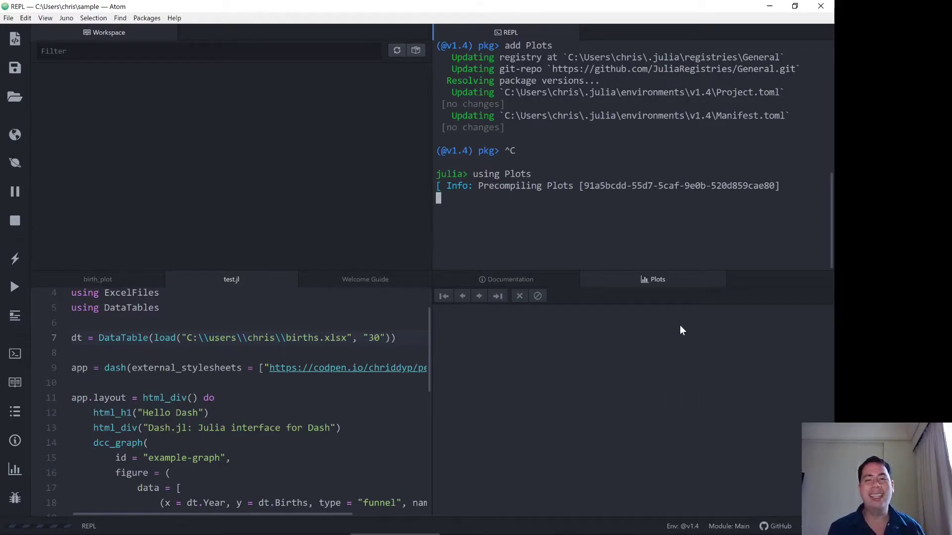
mouse_move(599, 376)
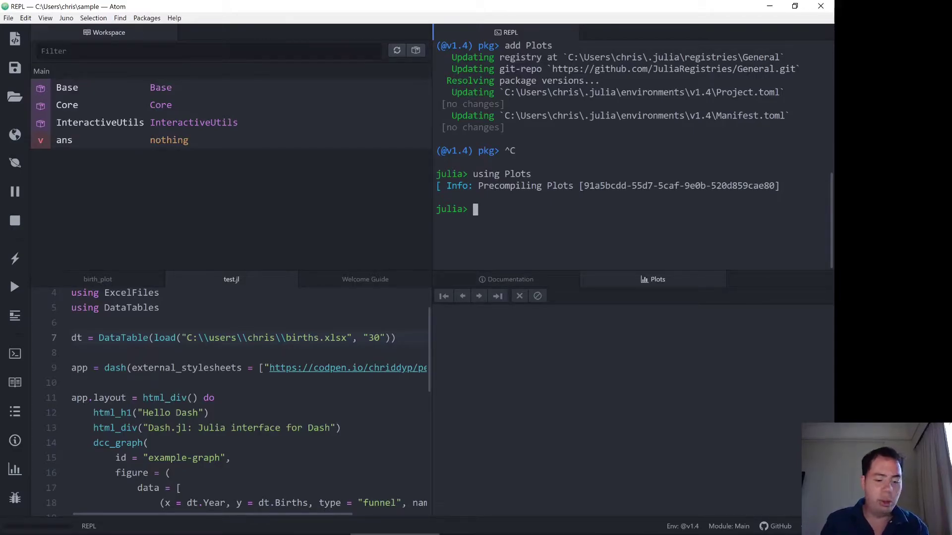
- Define x = 1:10 and y = rand(10) in the console, then run plot(x, y)
type("x = 1:")
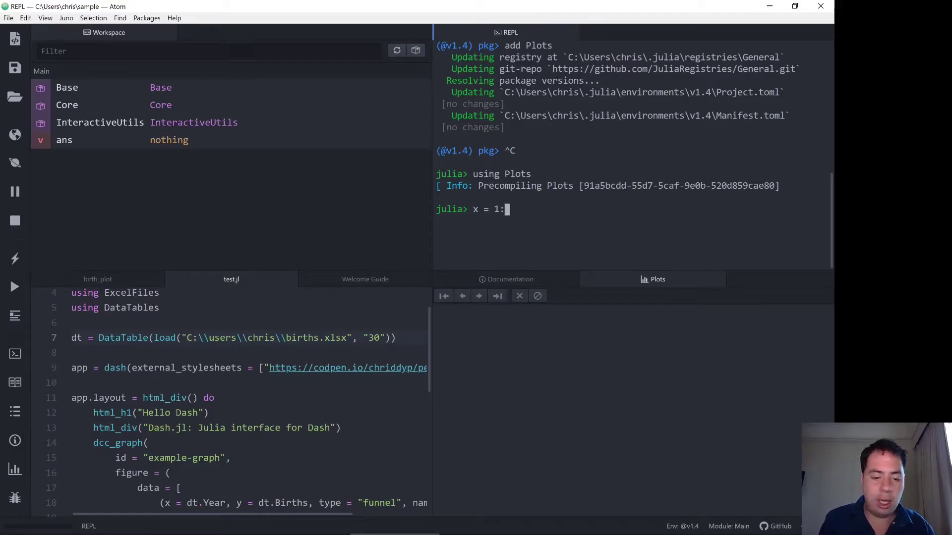
type("10;")
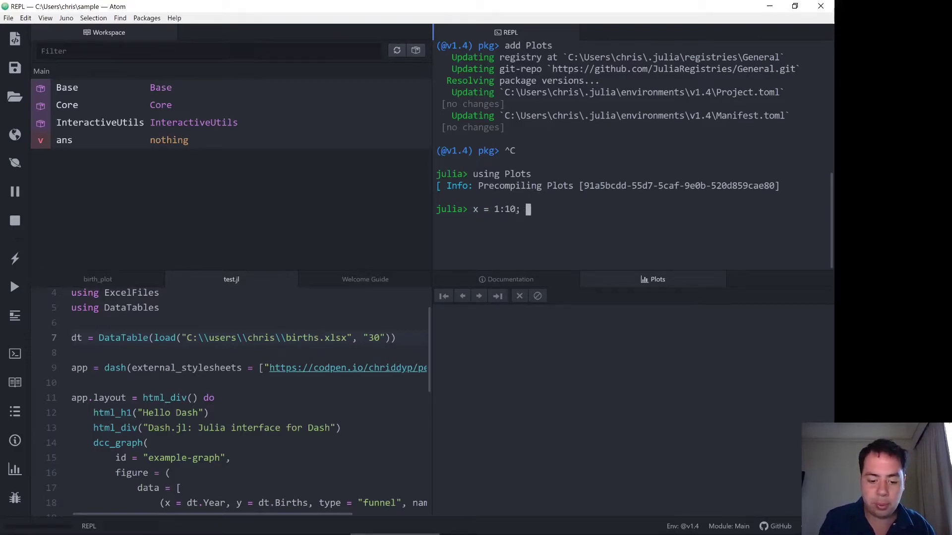
type("y = rand")
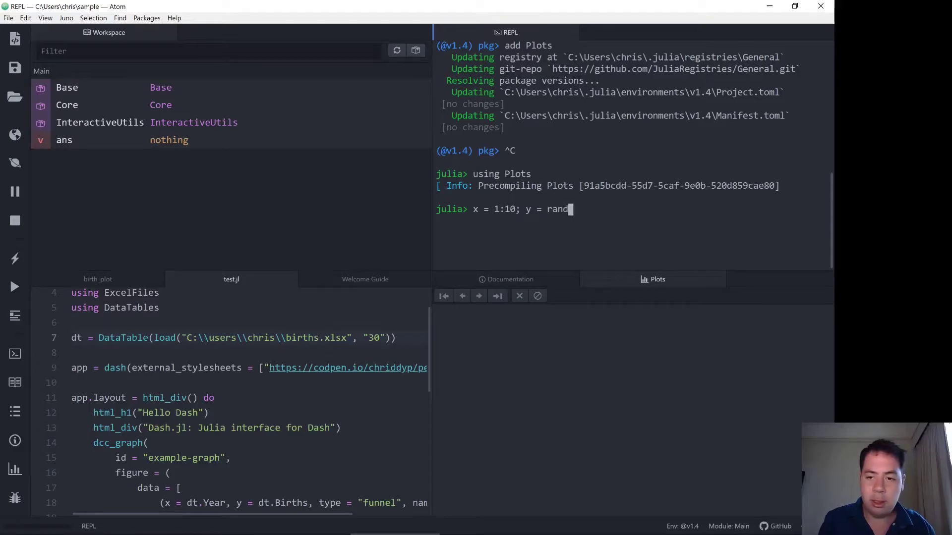
type("(10)")
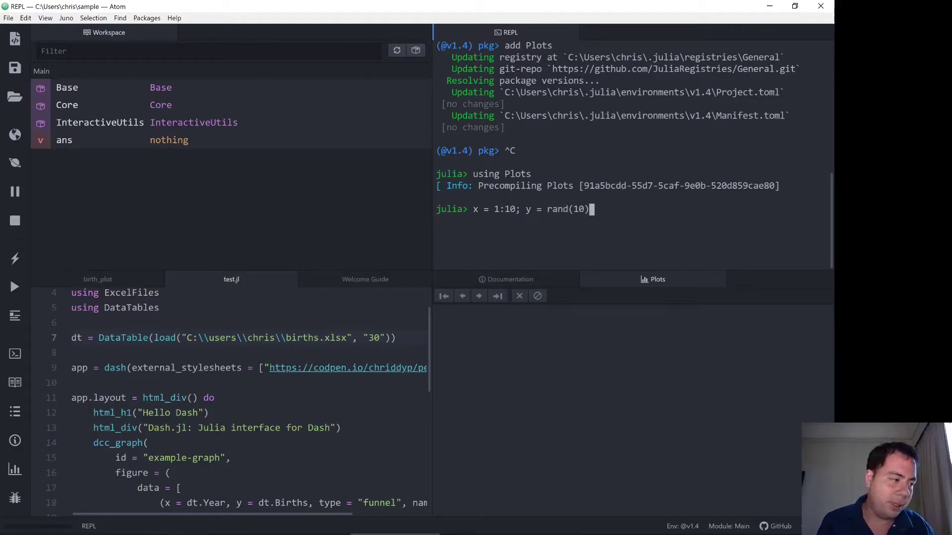
key("Return")
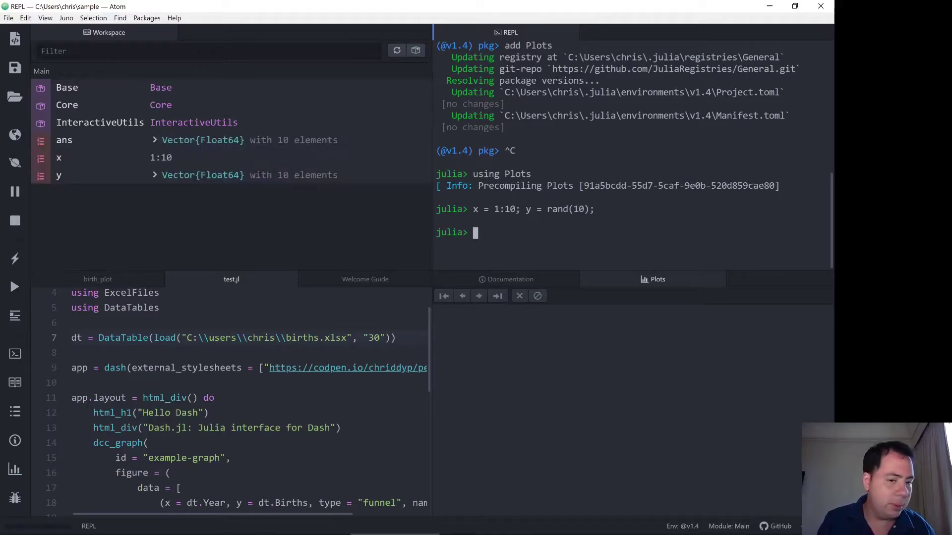
type("plot")
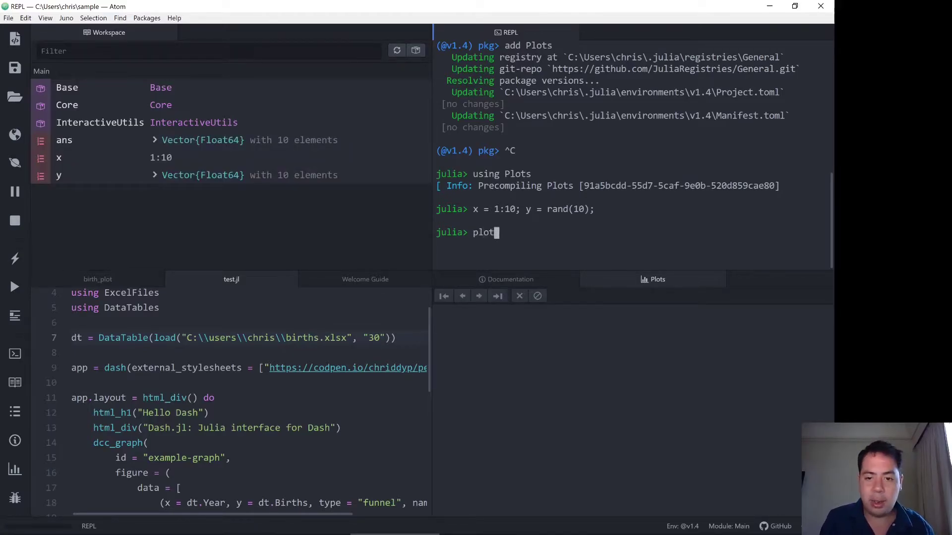
type("(x, y)")
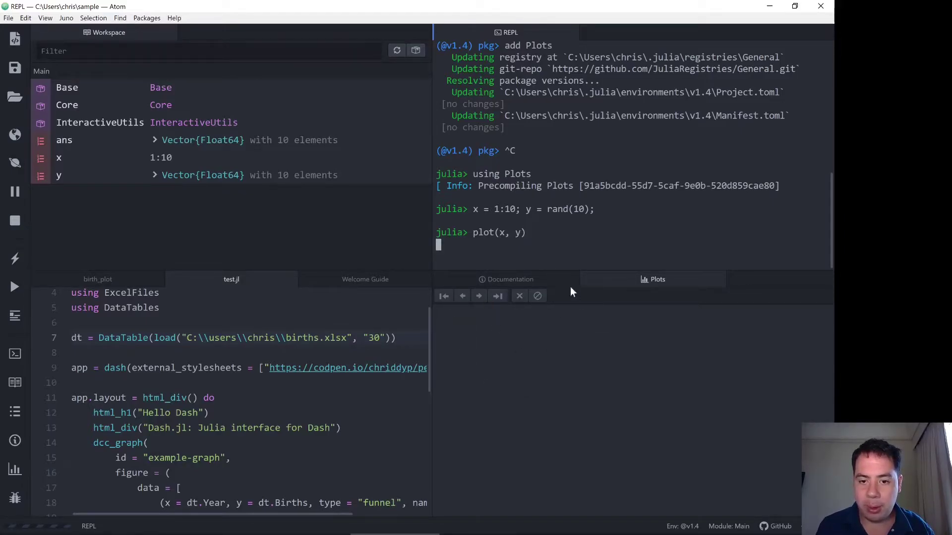
mouse_move(525, 375)
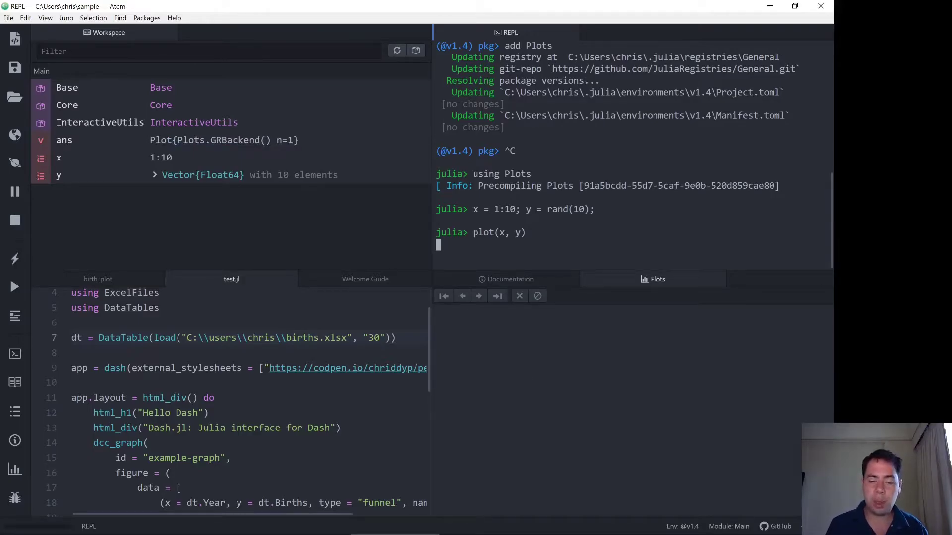
- Copy the DataTable loading line from test.jl and begin a `using DataTables` line in birth_plot
left_click(98, 279)
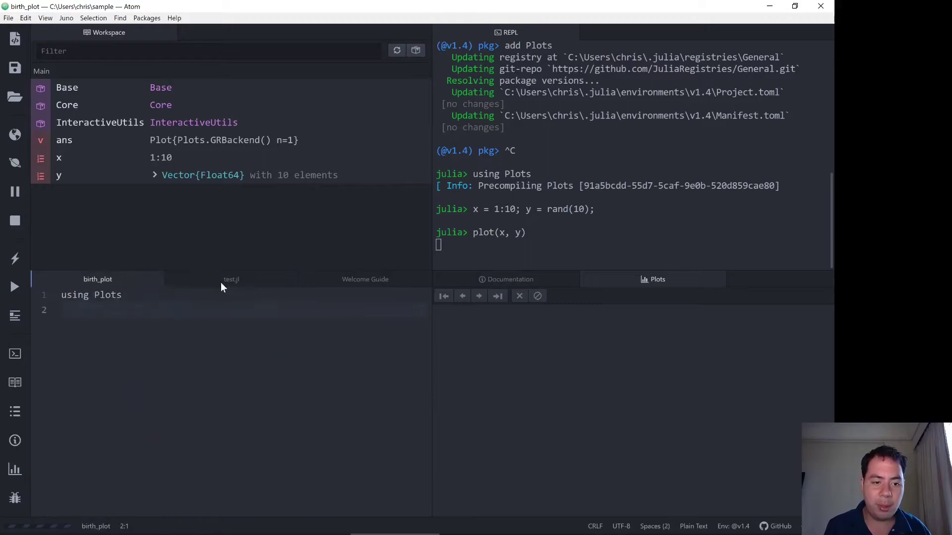
left_click(231, 280)
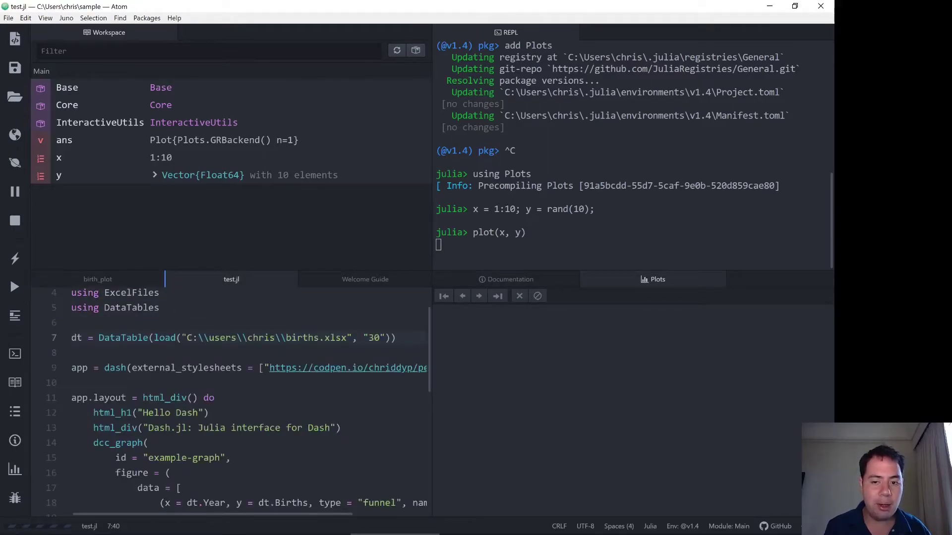
scroll("down", 3)
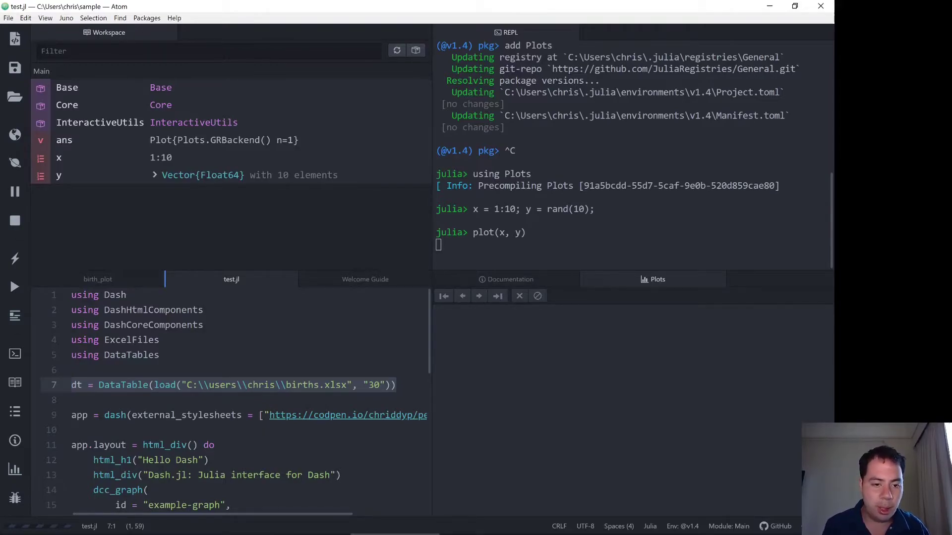
mouse_move(99, 279)
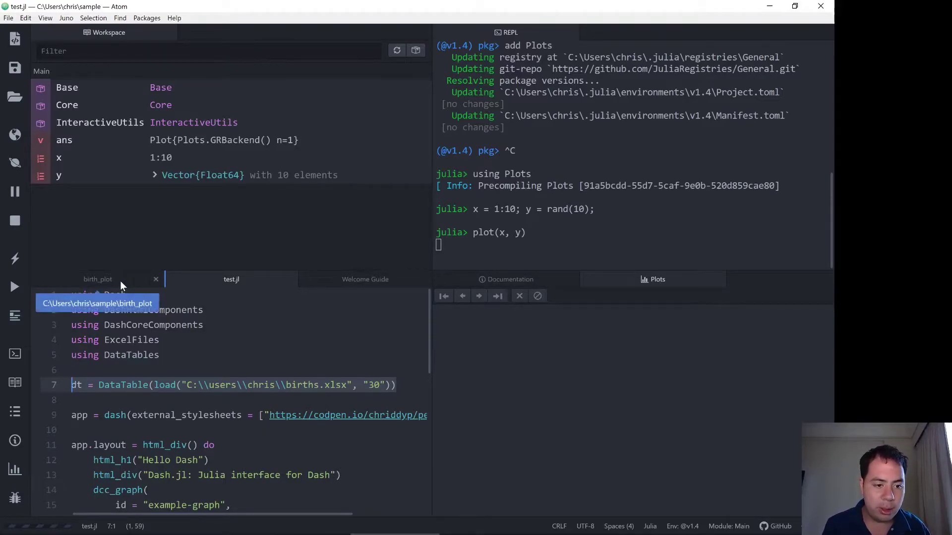
left_click(98, 279)
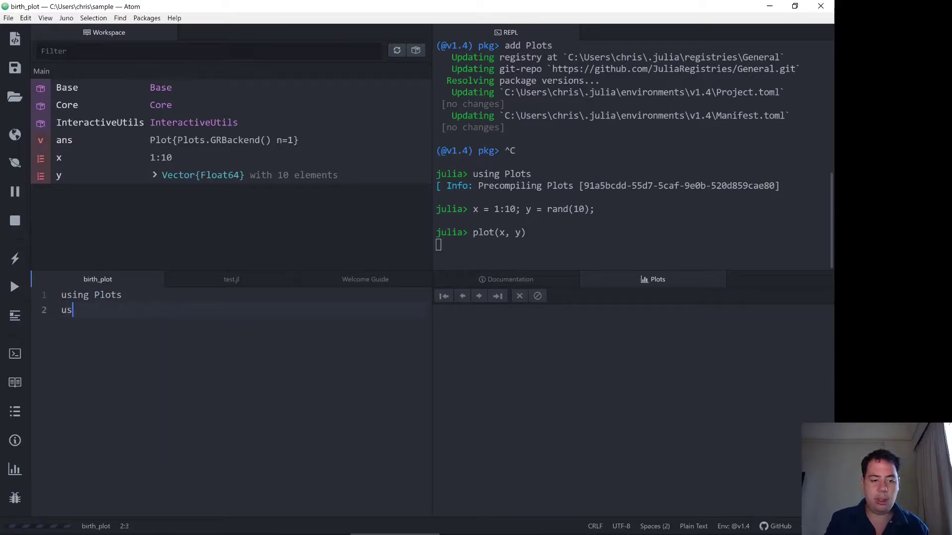
type("ing DataTables")
type("dt = DataTable(load(\"C:\\\\users\\\\chris\\\\births.xlsx\", \"30\"))")
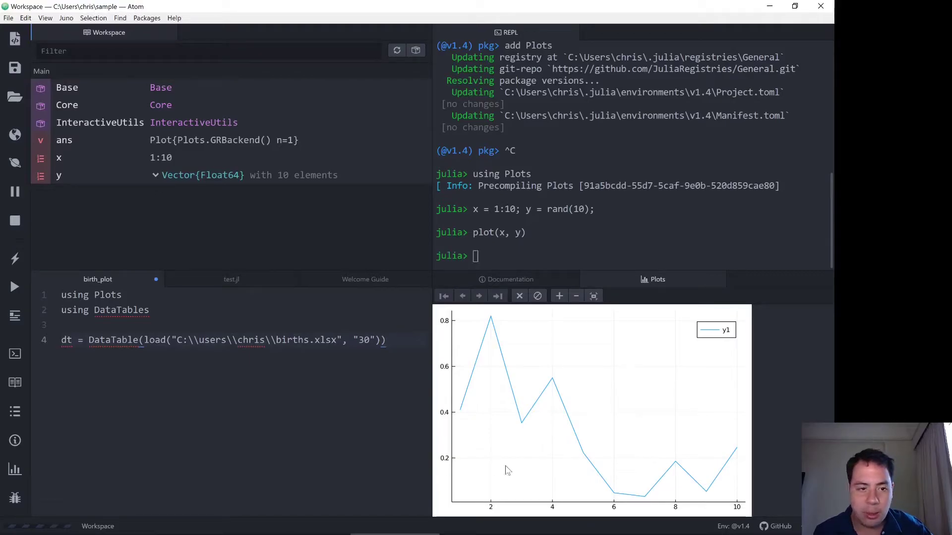
- Expand y in the Workspace pane to list its ten random values beside the plot
left_click(156, 174)
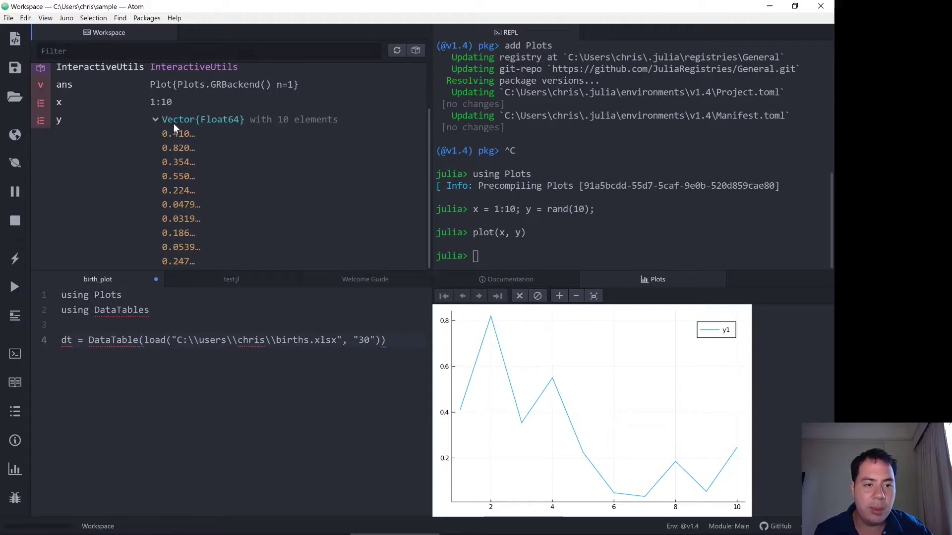
mouse_move(179, 161)
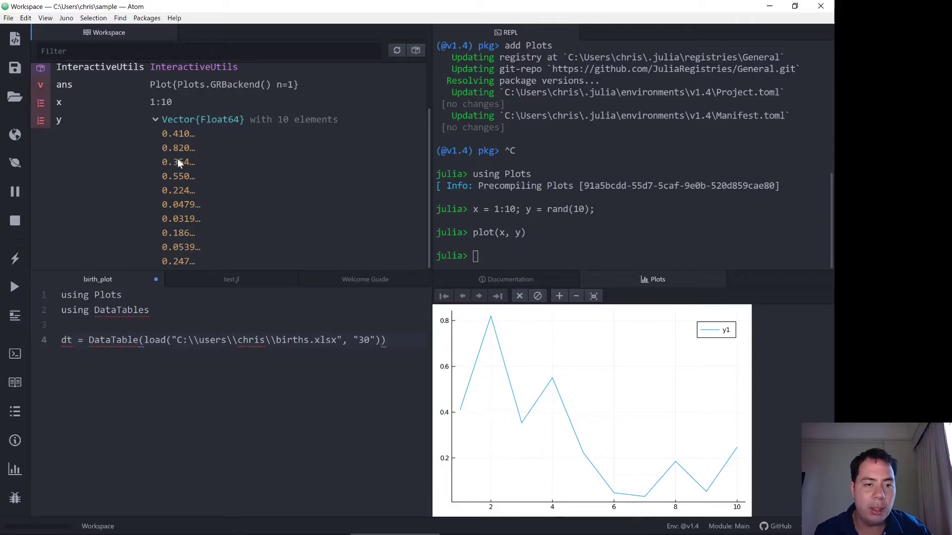
mouse_move(184, 237)
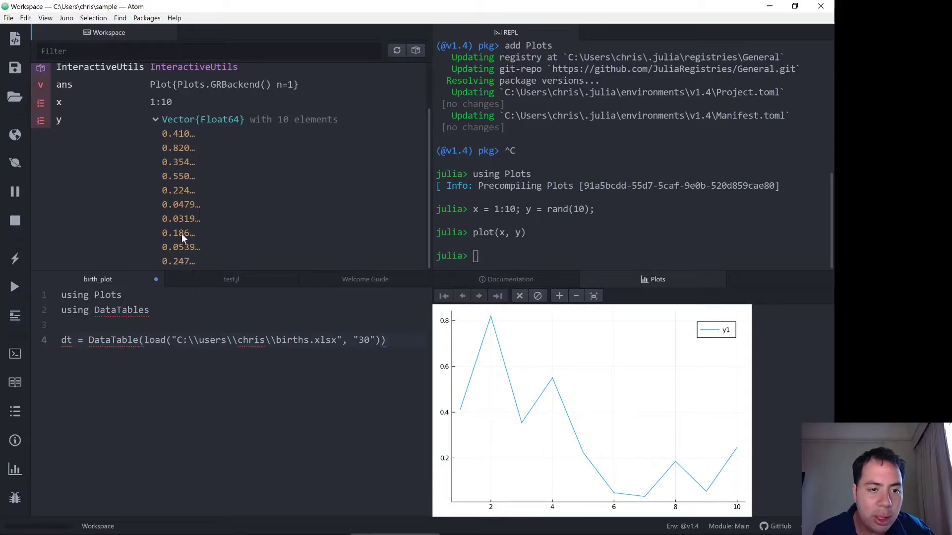
mouse_move(480, 354)
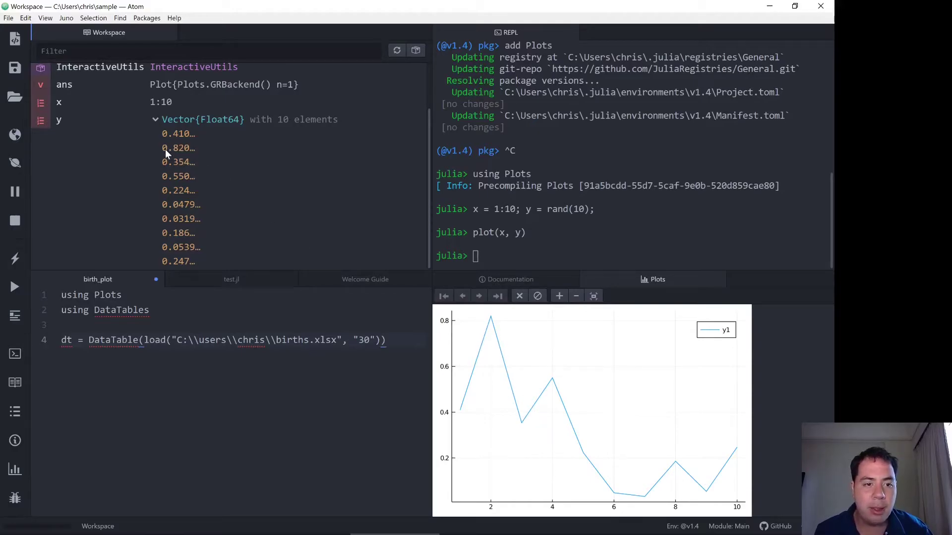
mouse_move(493, 383)
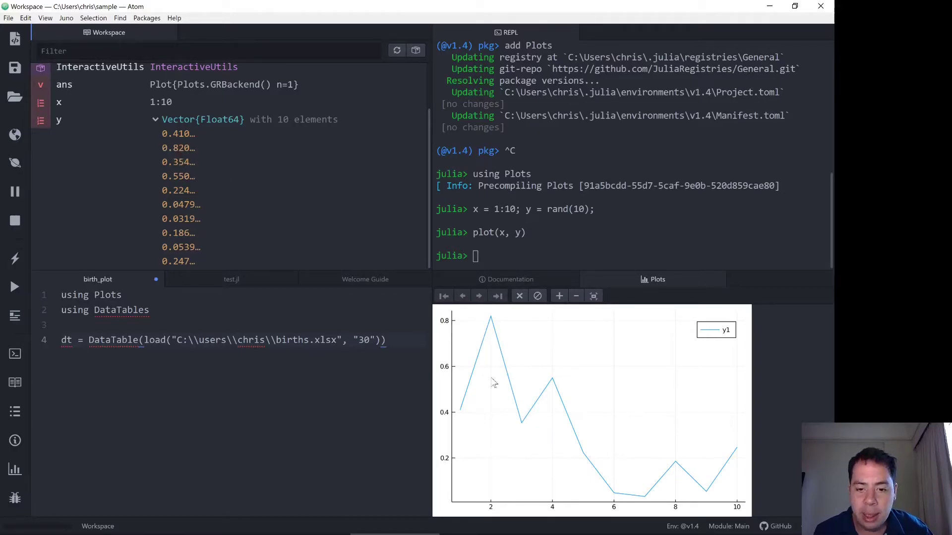
mouse_move(494, 326)
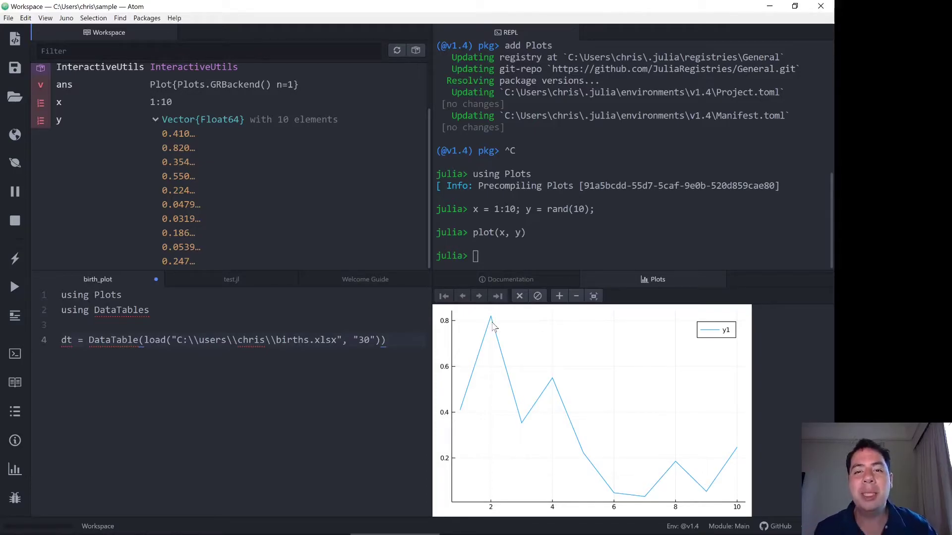
mouse_move(491, 320)
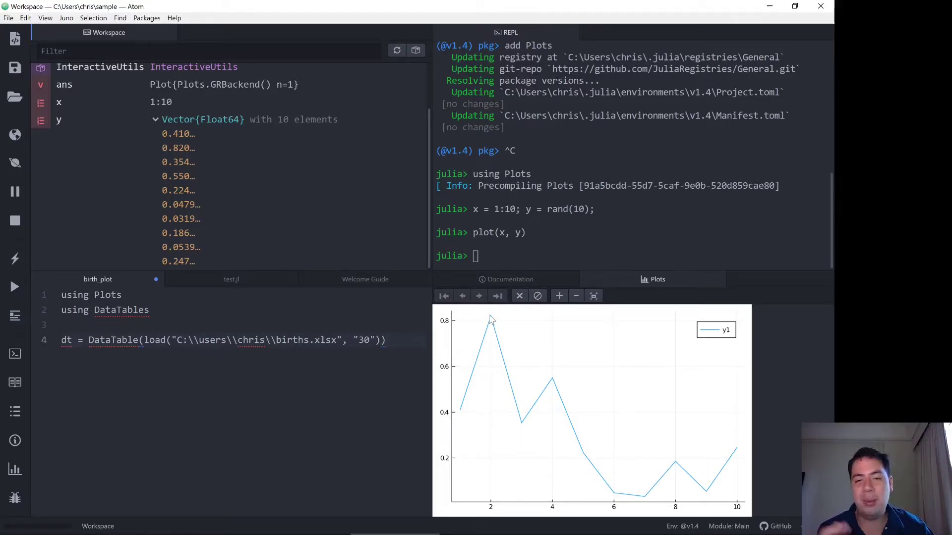
mouse_move(619, 496)
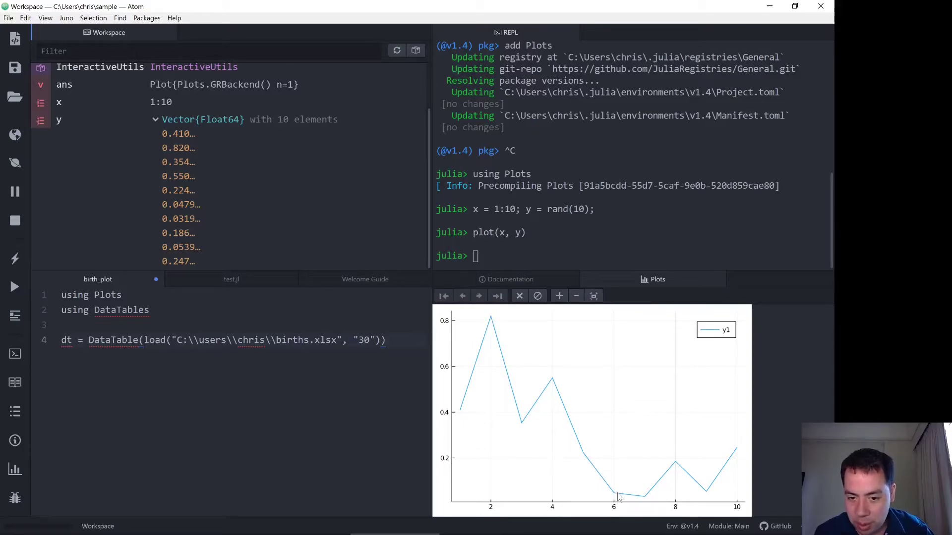
mouse_move(715, 326)
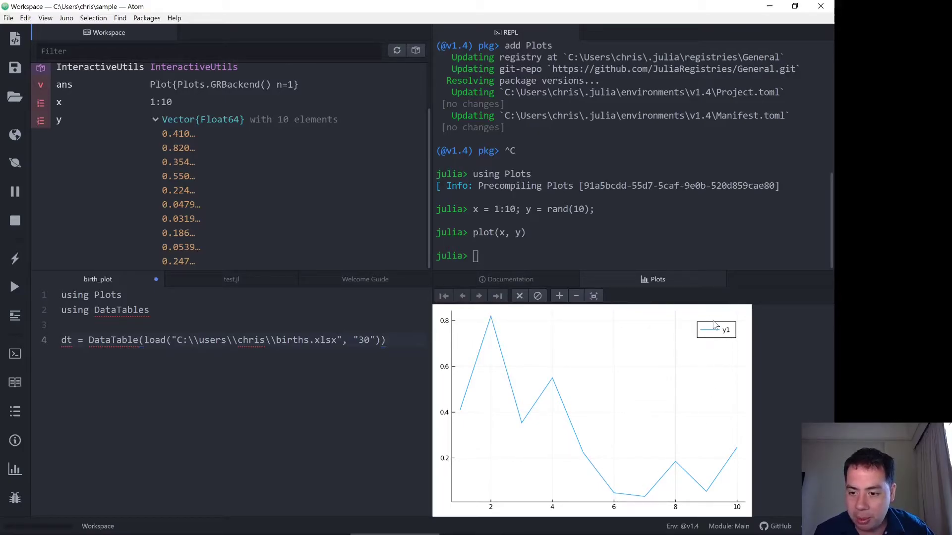
mouse_move(702, 340)
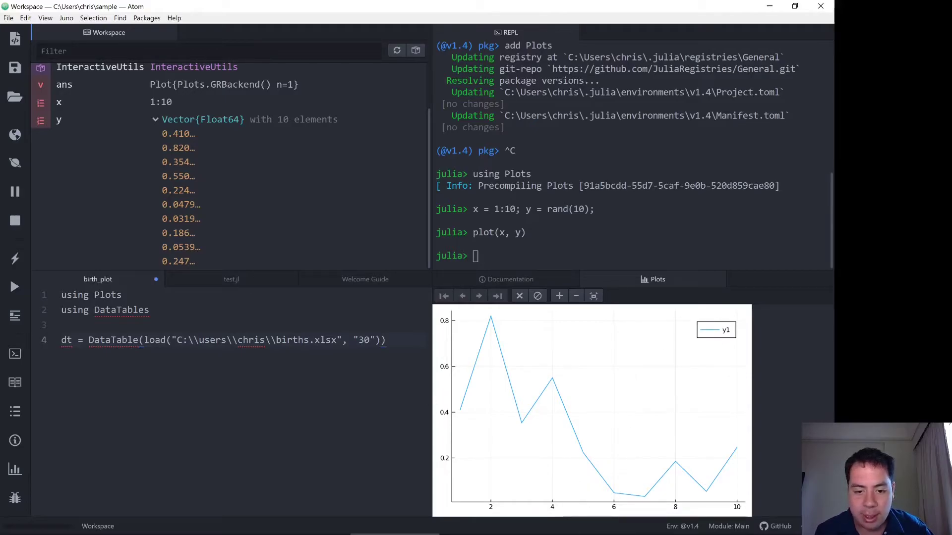
mouse_move(459, 437)
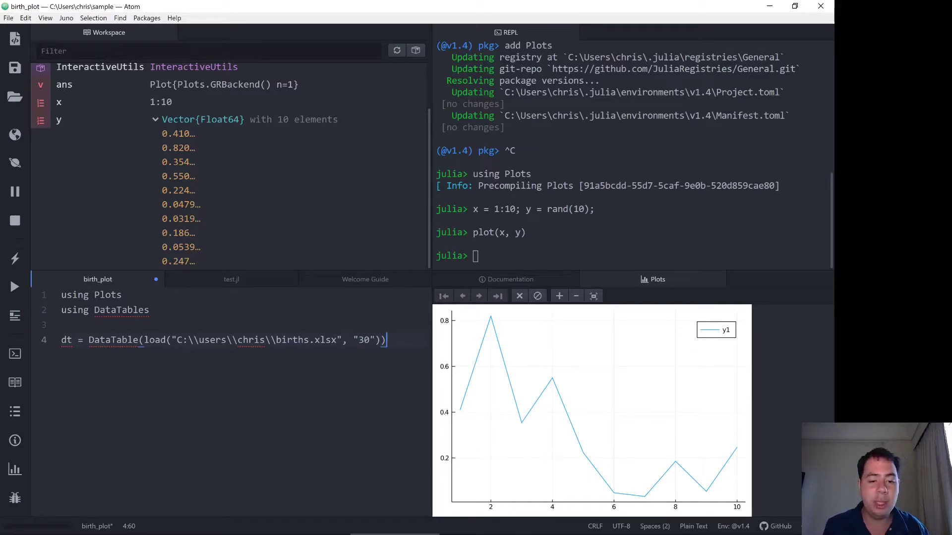
- Add the line plot(dt.Year, dt.Births) below the table-loading line in birth_plot
key("Enter")
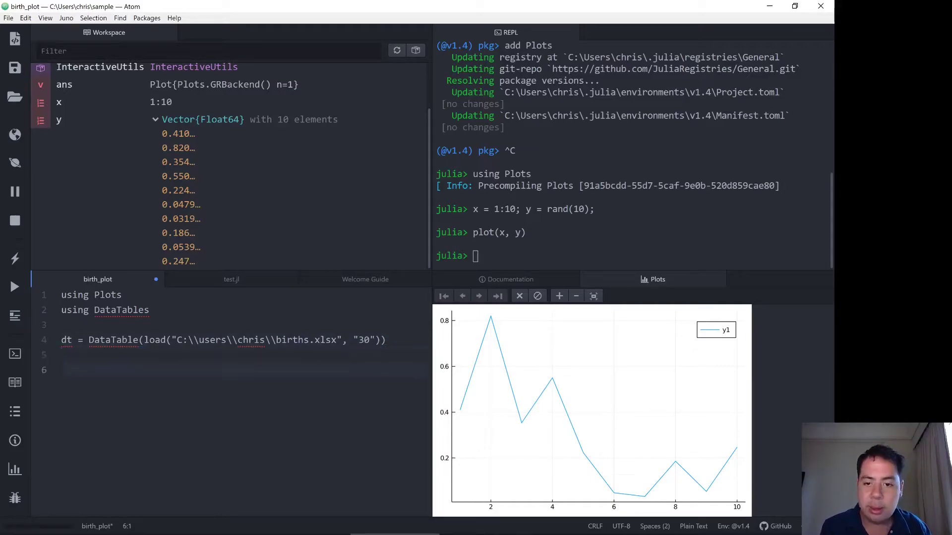
type("p1")
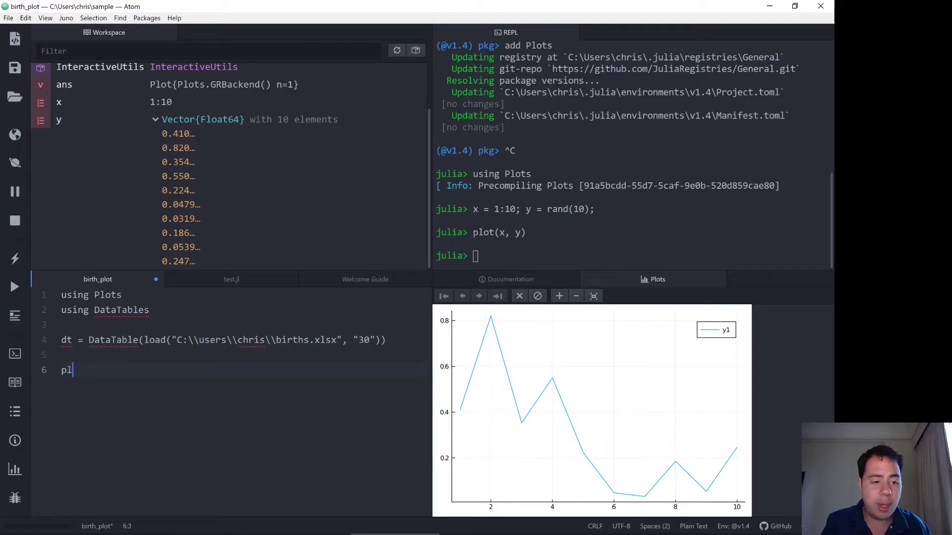
type("ot(dt.)")
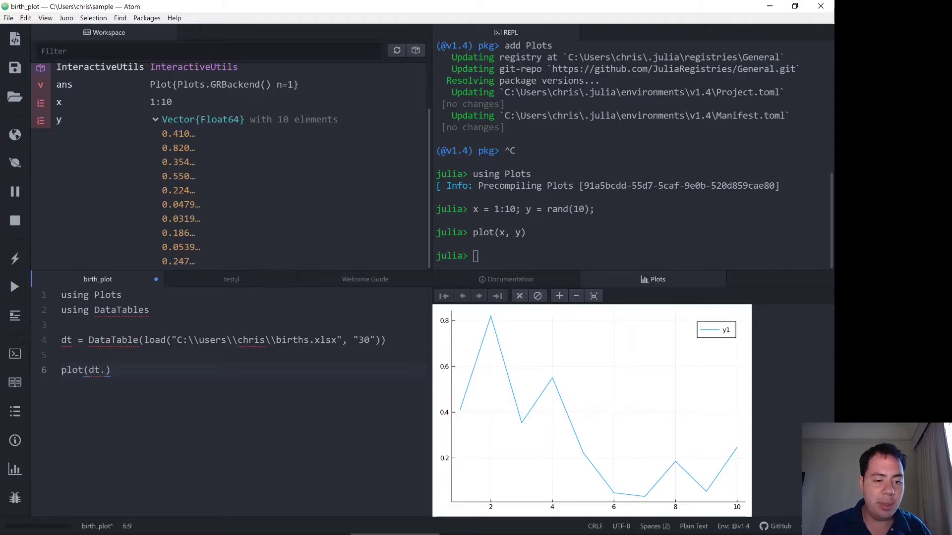
left_click(66, 340)
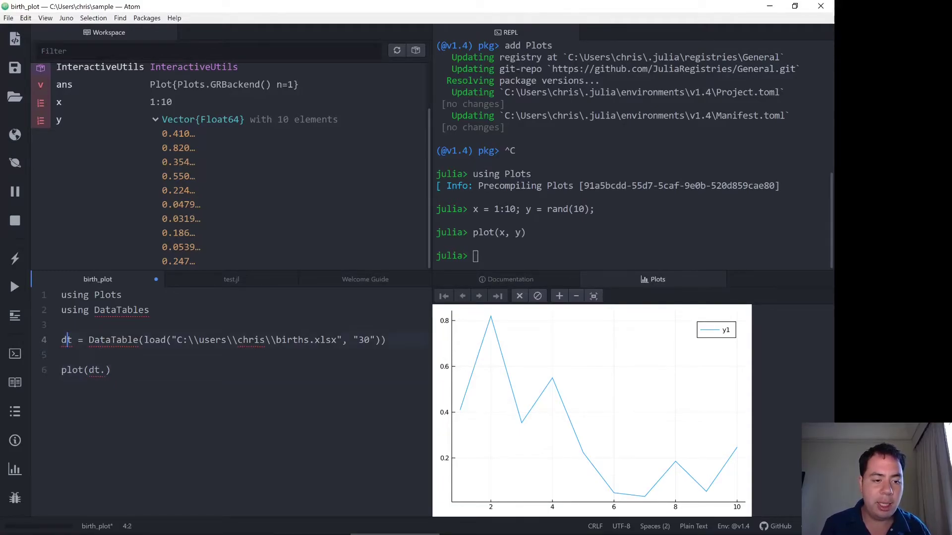
left_click(106, 369)
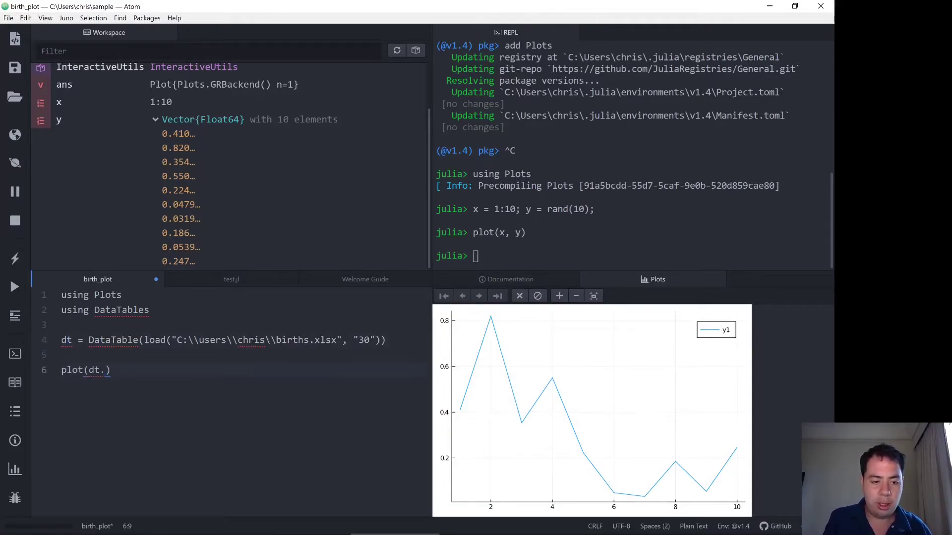
type("Year,")
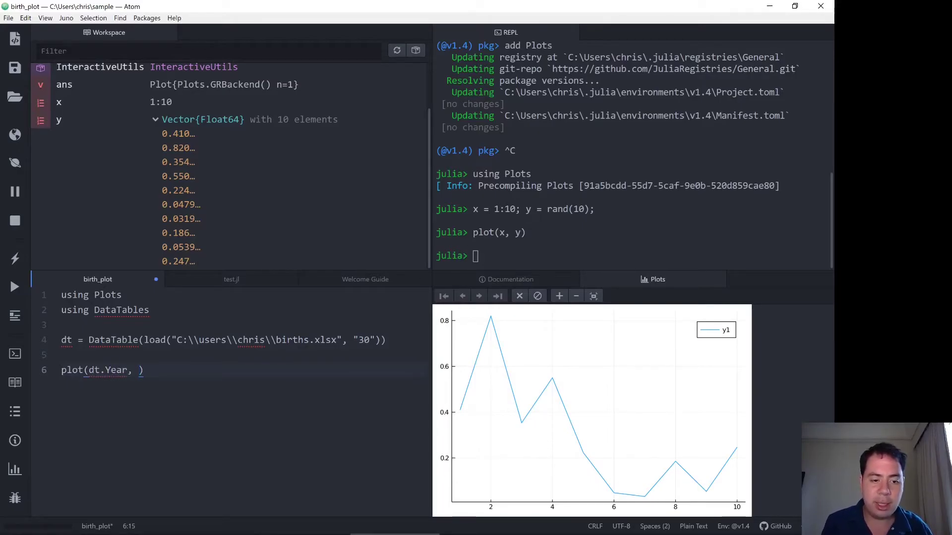
type("dt.")
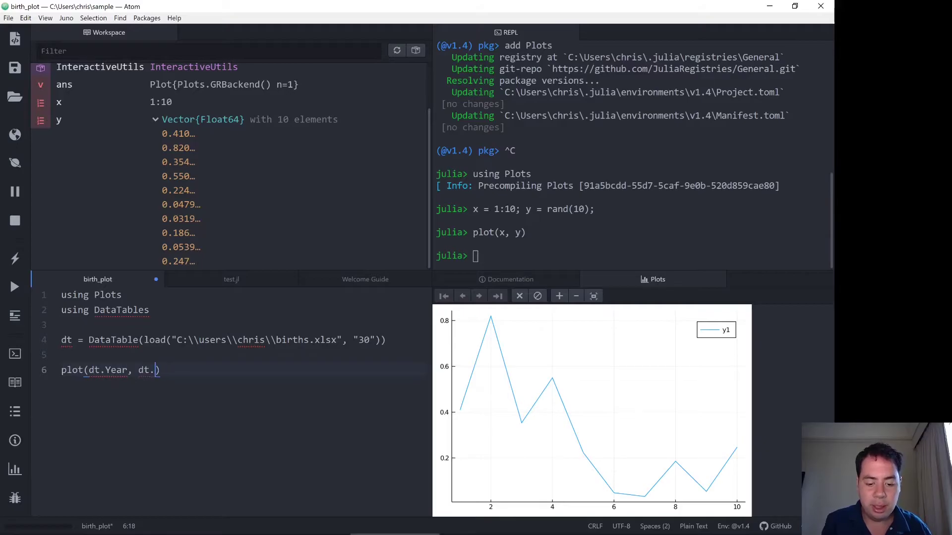
type("Births")
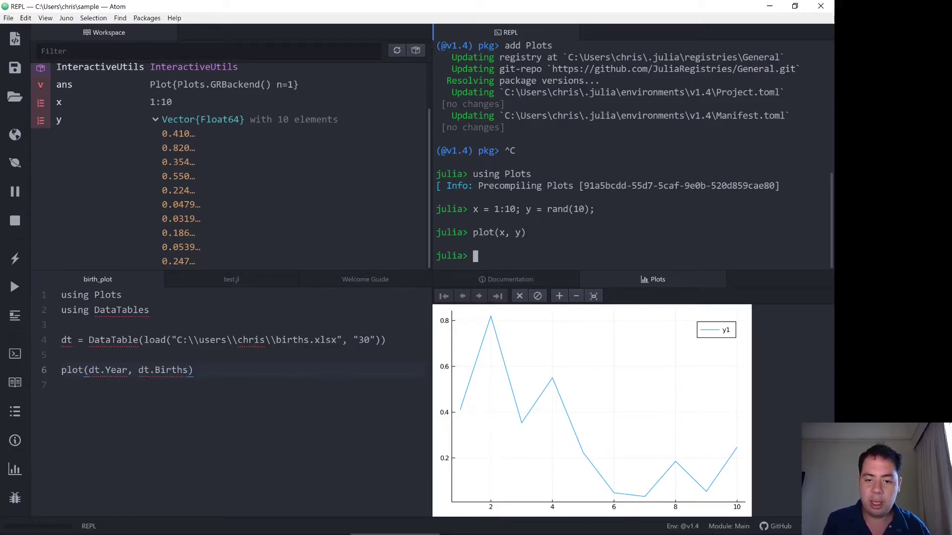
- Run include("birth_plot") at the Julia prompt, which fails to find the file
type("include")
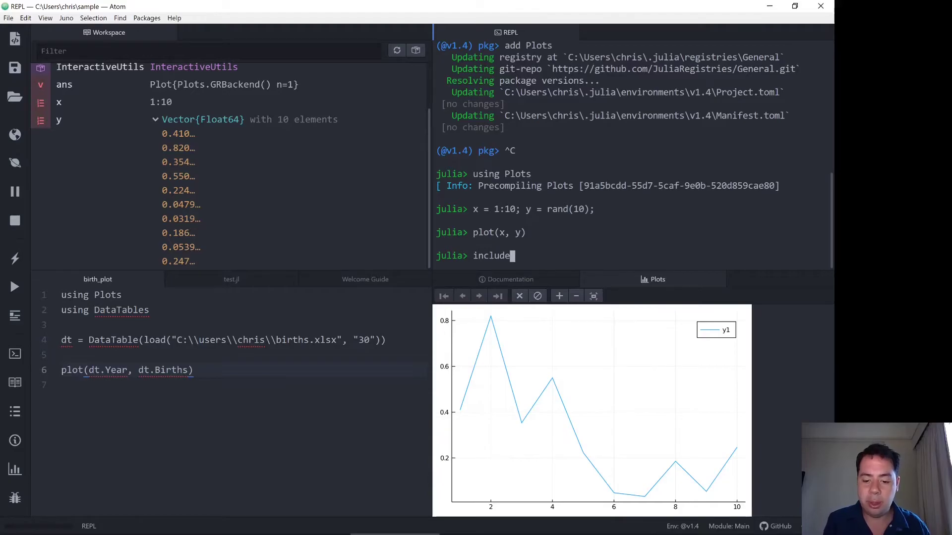
type("(\"")
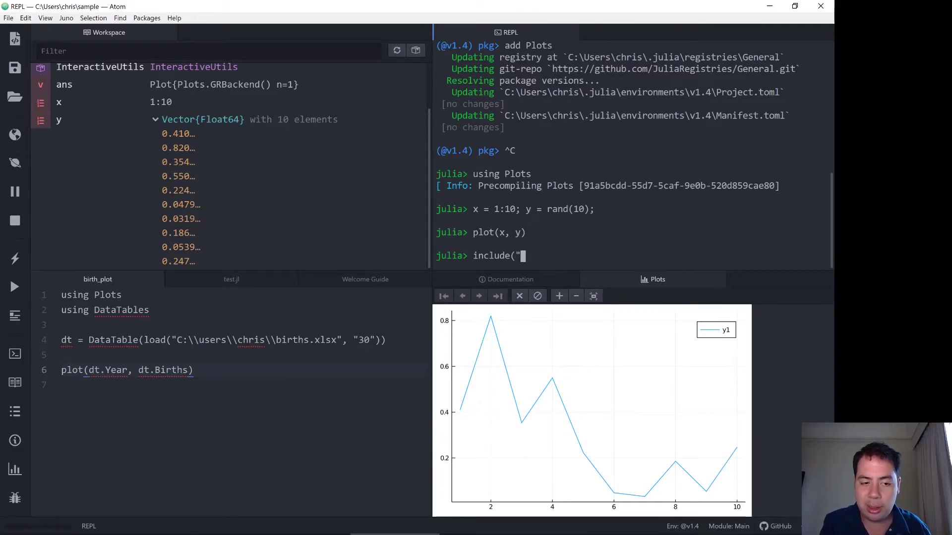
type("birth_")
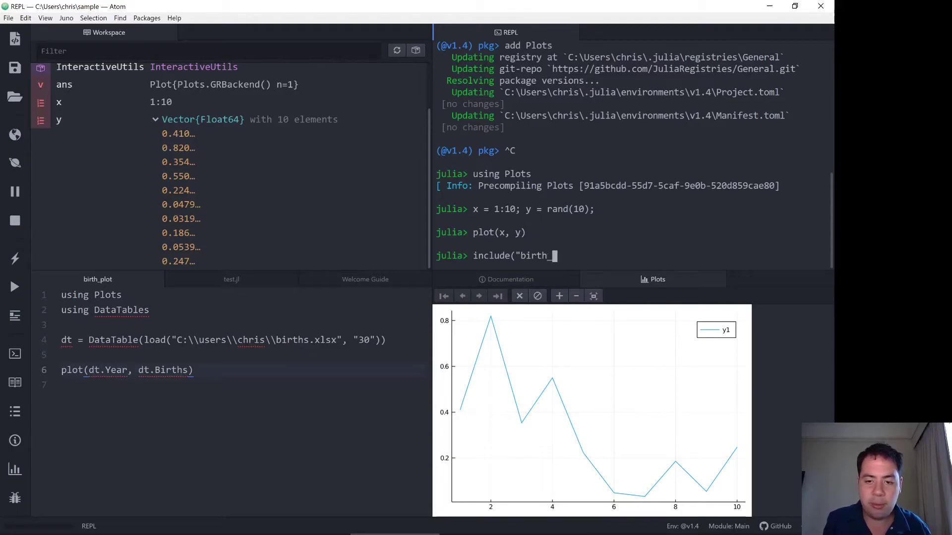
type("plot\")")
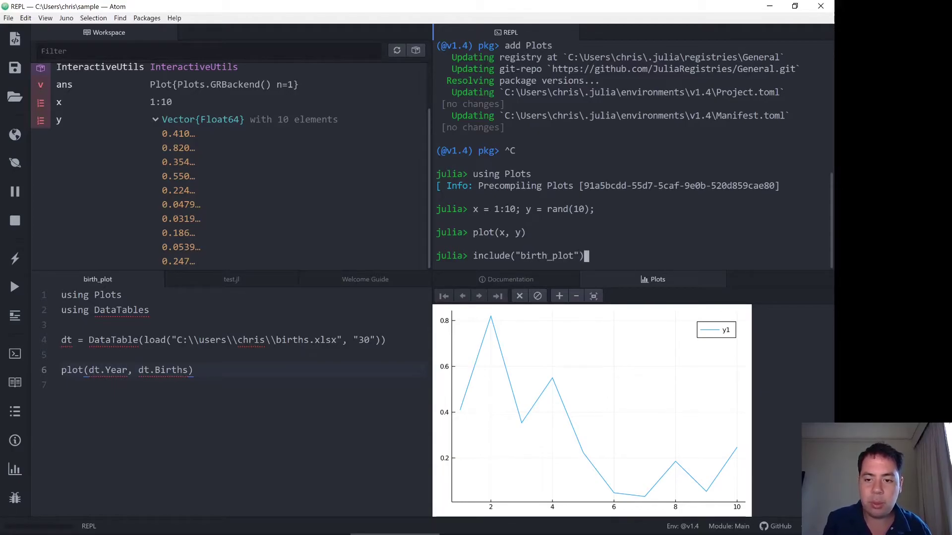
key("Return")
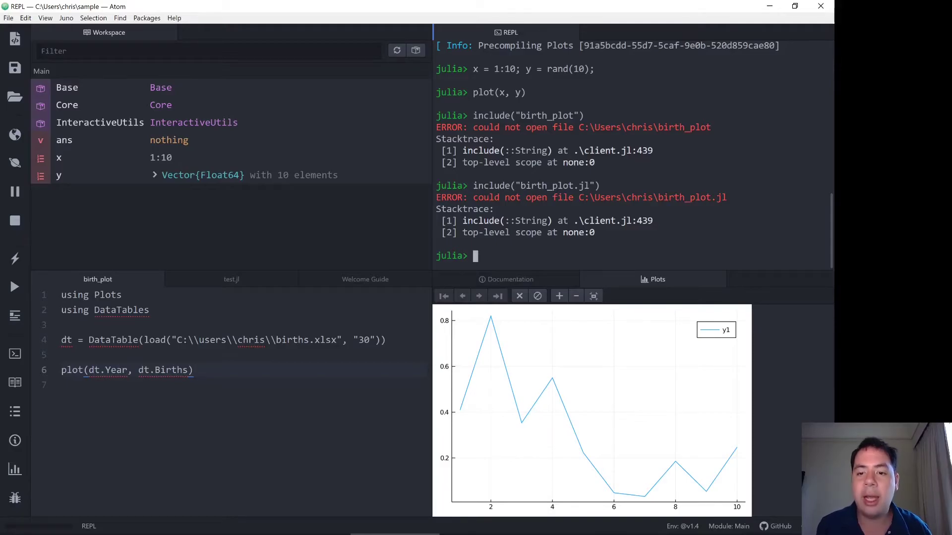
mouse_move(720, 201)
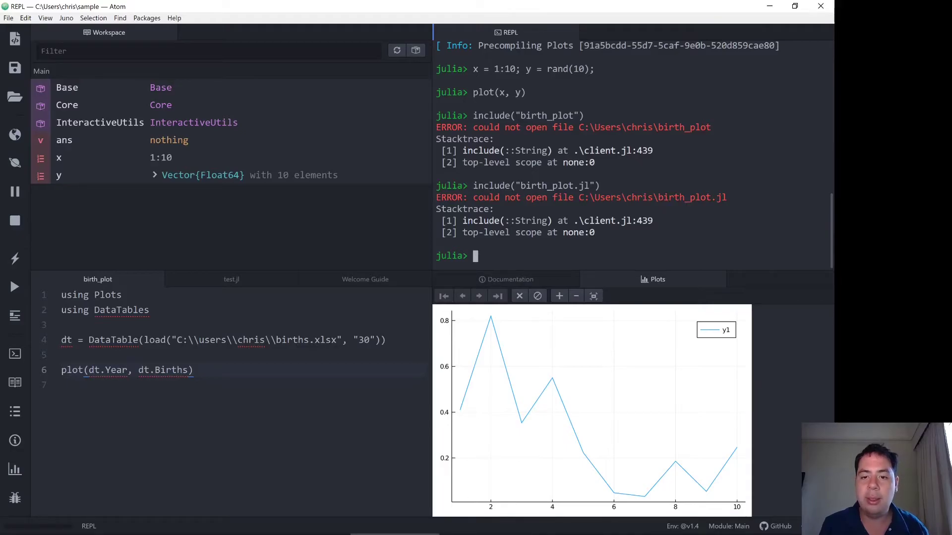
- Run include("C:\\users\\chris\\sample\\birth_plot.jl"), which now fails with load not defined
type("include(")
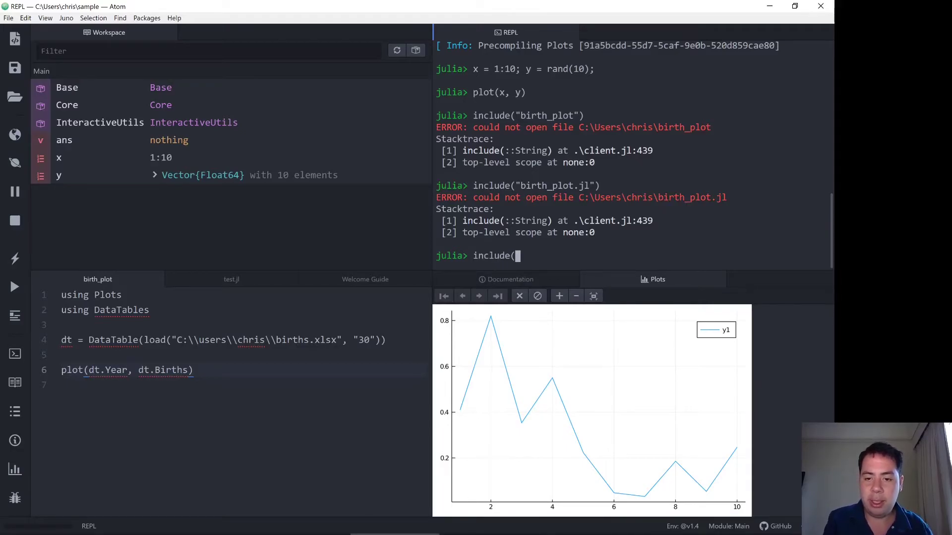
type("\"C:\\\\")
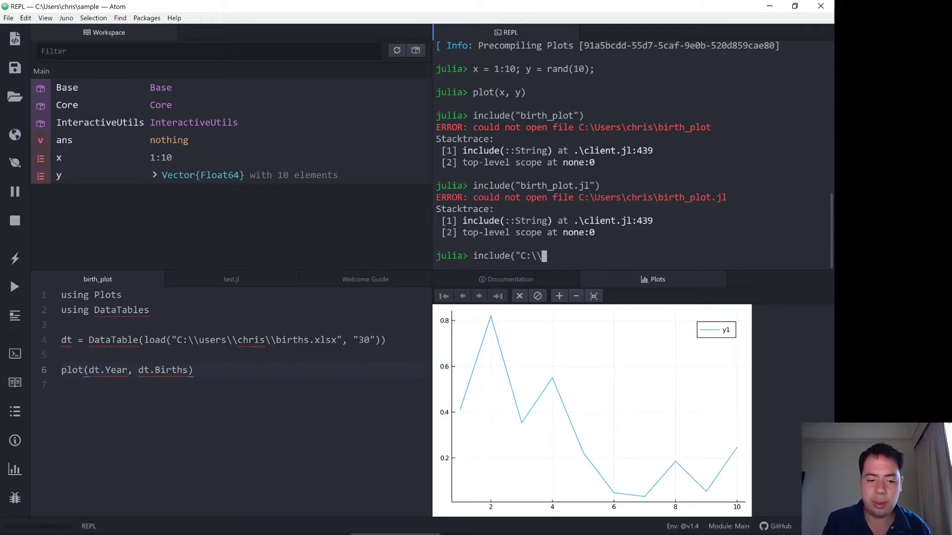
type("users\\\\ch")
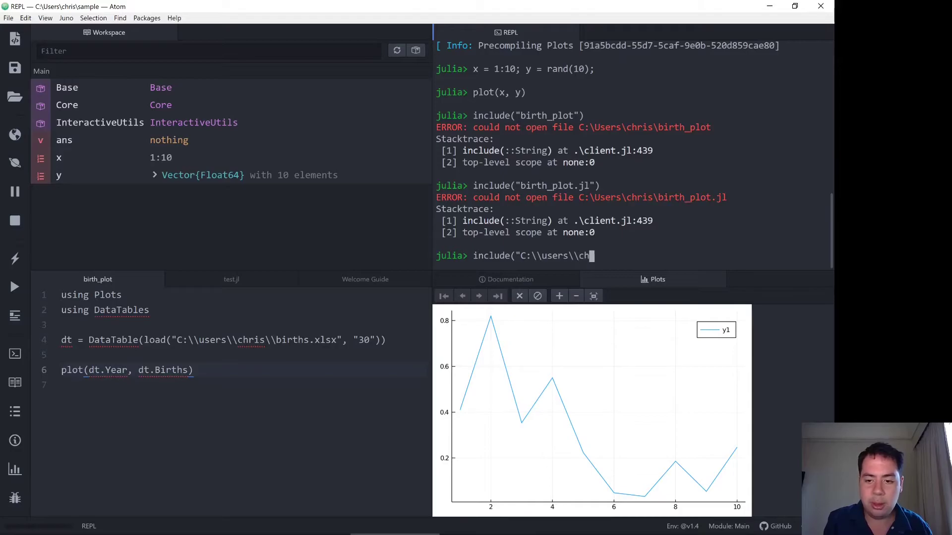
type("ris\\\\")
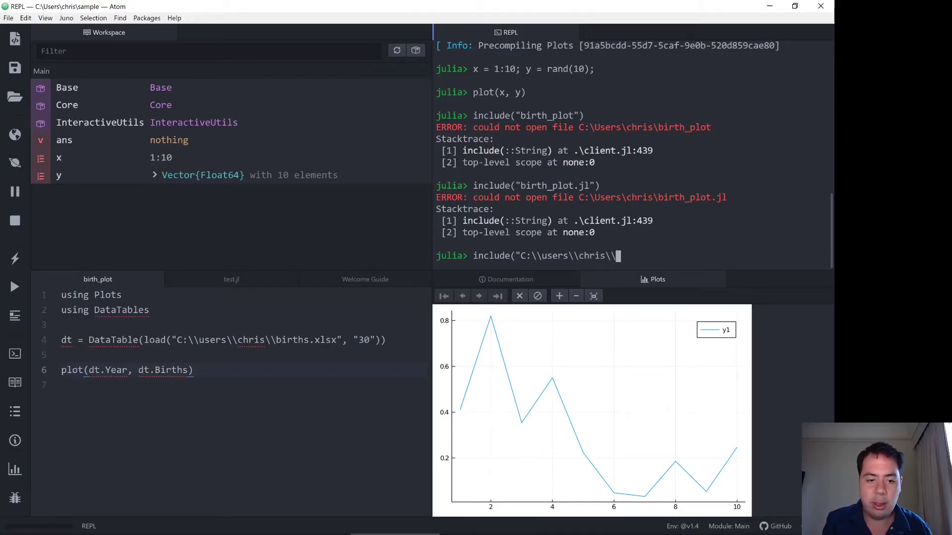
type("sample\\")
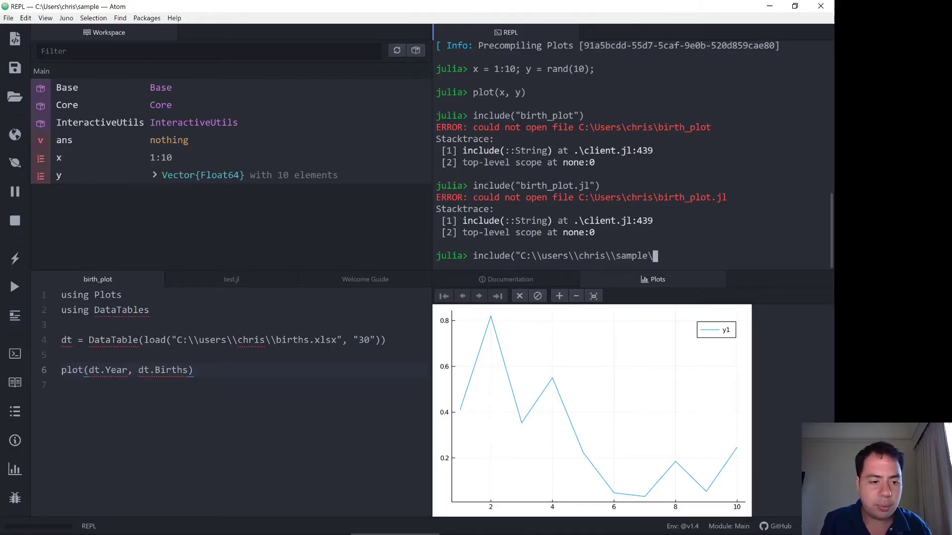
type("birth_plo")
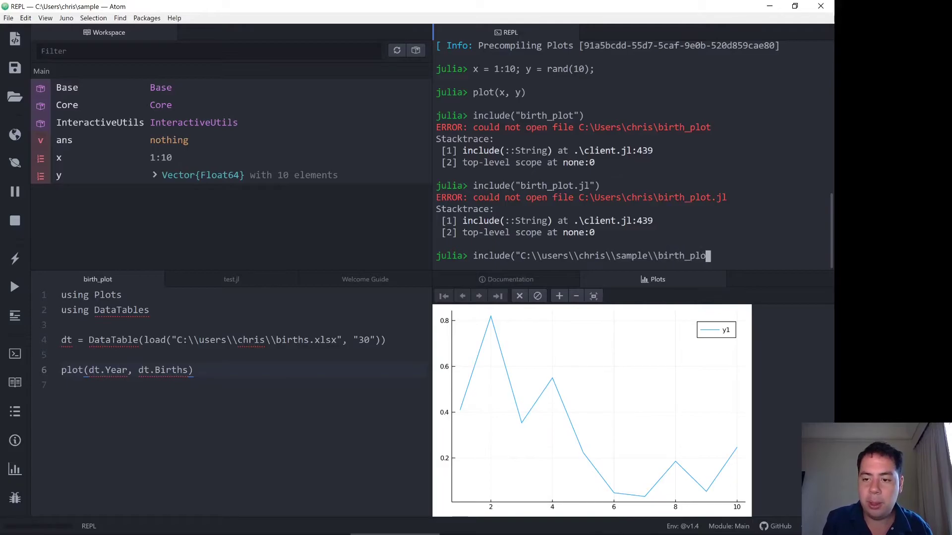
type(".jl\")")
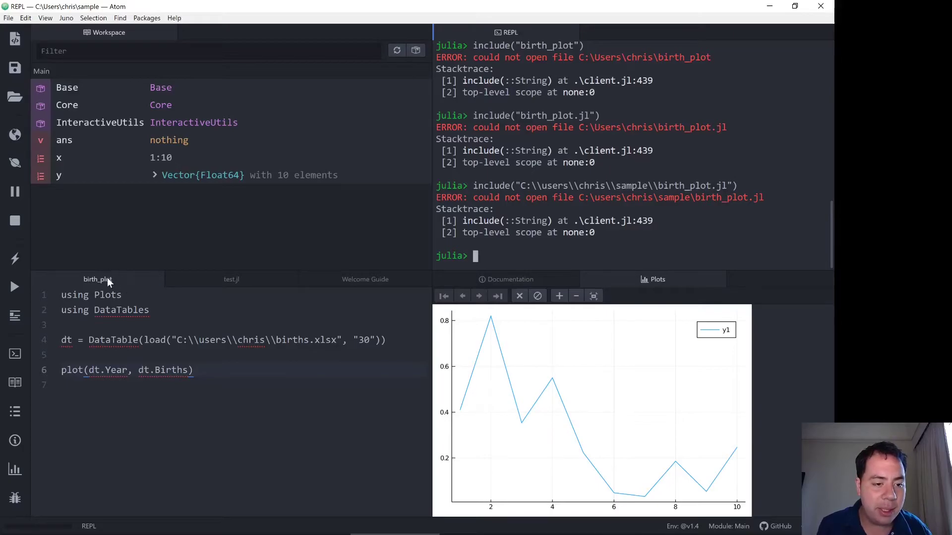
mouse_move(98, 279)
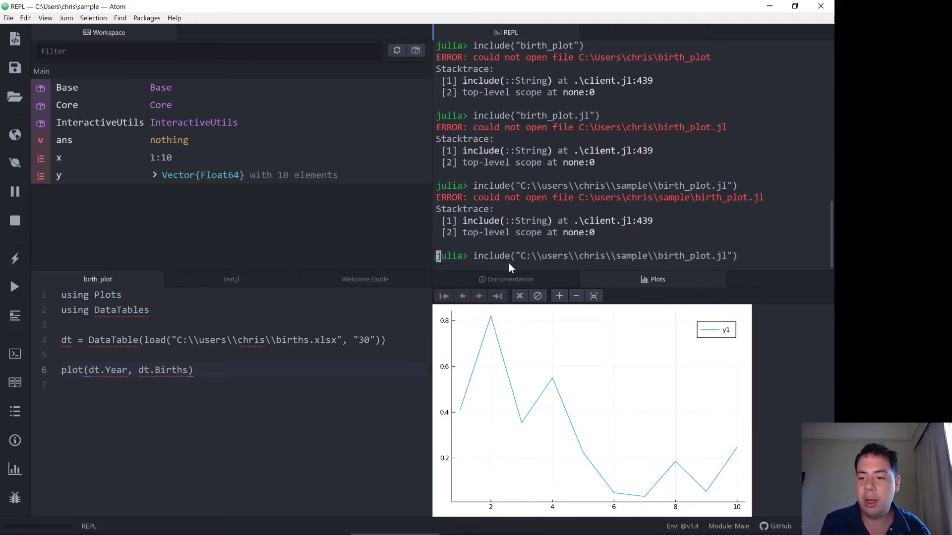
key("Return")
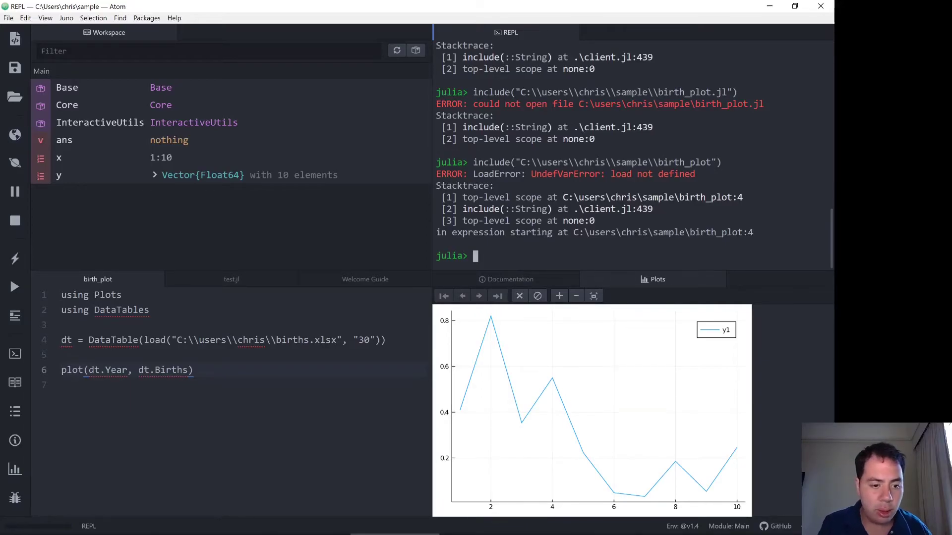
mouse_move(626, 217)
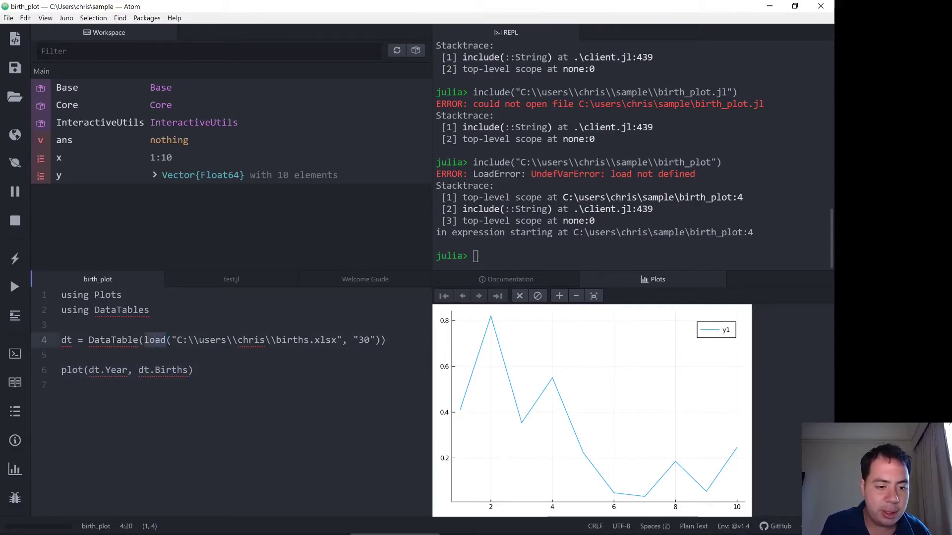
mouse_move(216, 285)
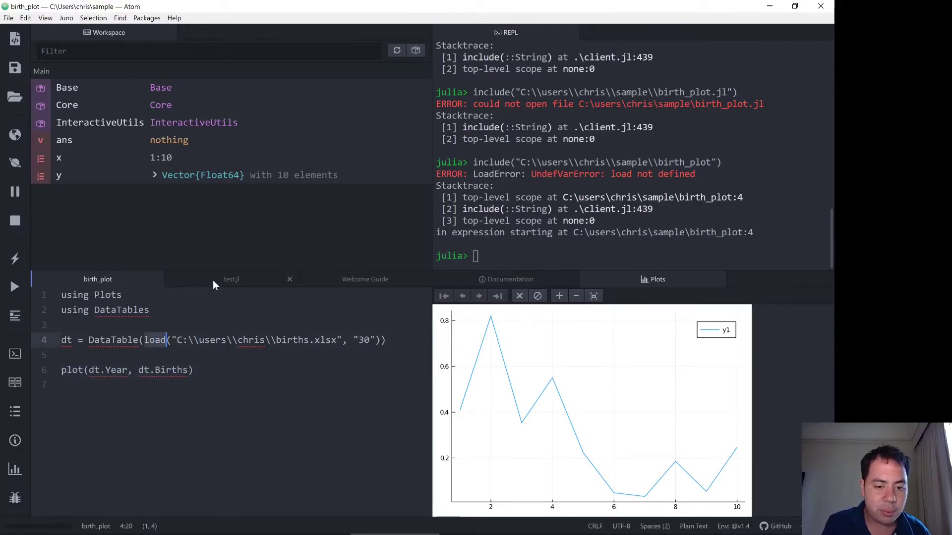
- Add the line 'using ExcelFiles' under 'using DataTables' in birth_plot, matching test.jl
left_click(231, 280)
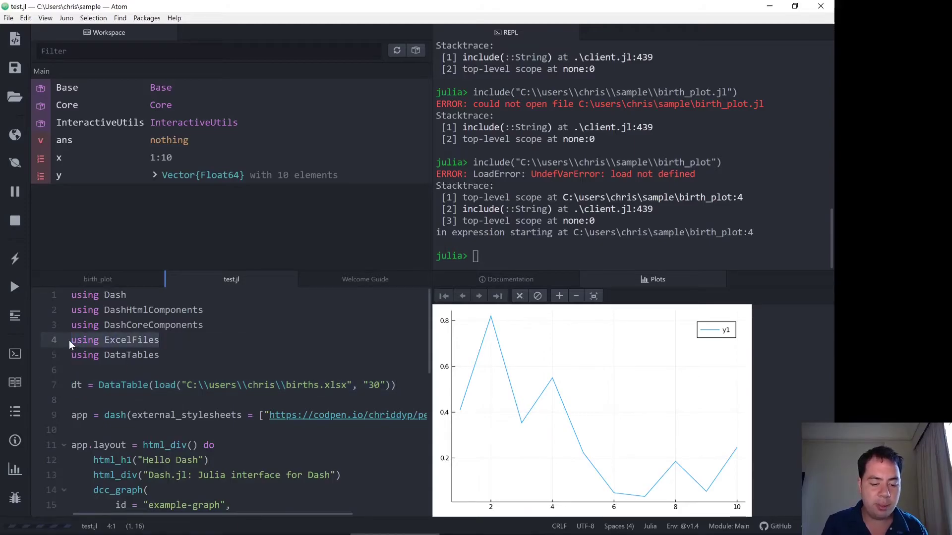
left_click(97, 278)
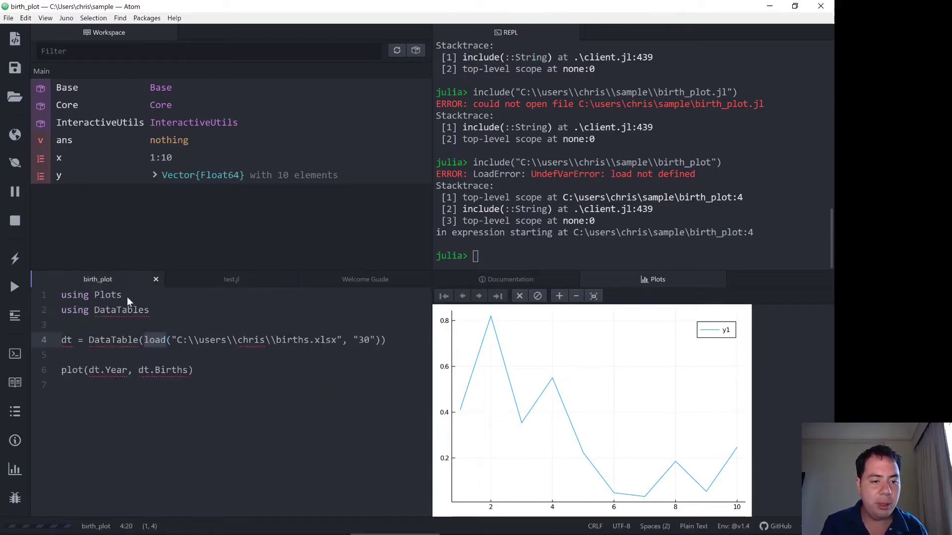
type("using ExcelFiles")
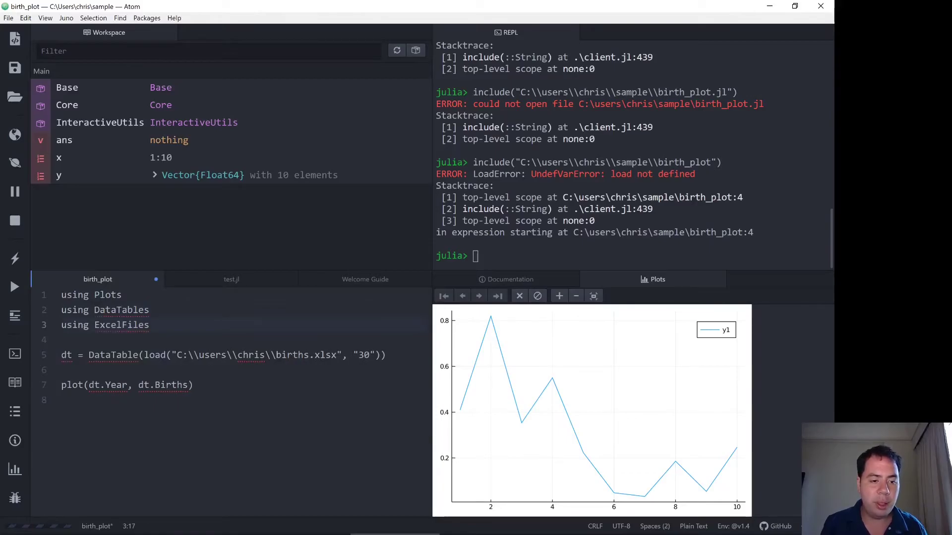
left_click(477, 256)
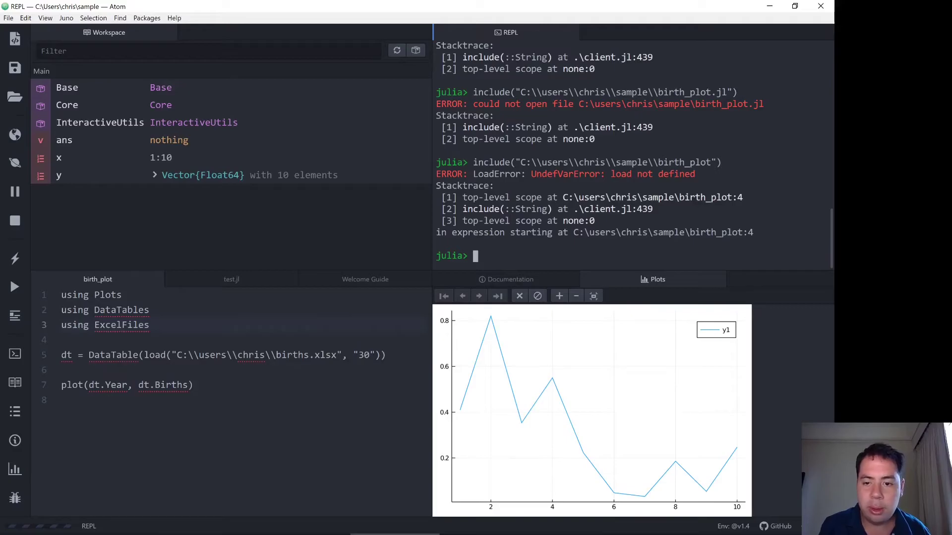
- Rerun the include of birth_plot.jl in the REPL so the births-by-year chart renders
key("Return")
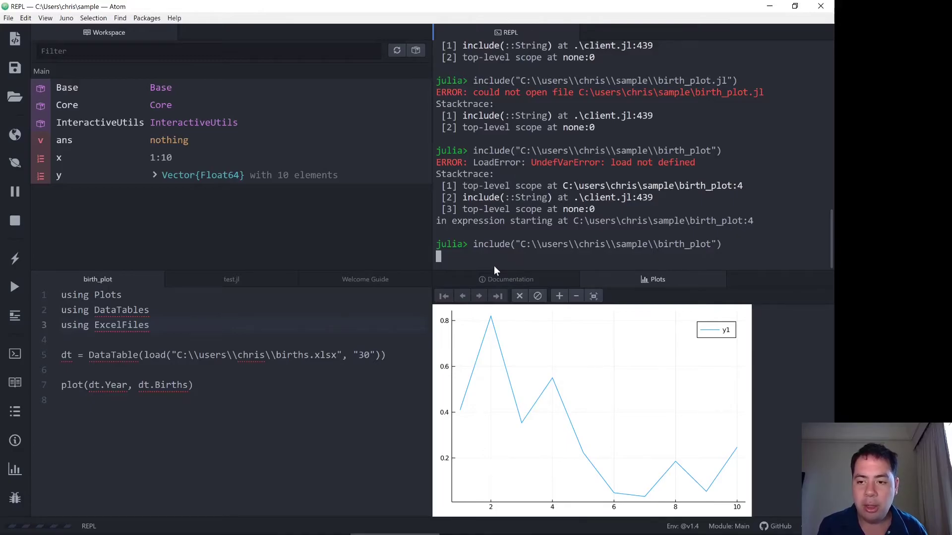
mouse_move(518, 312)
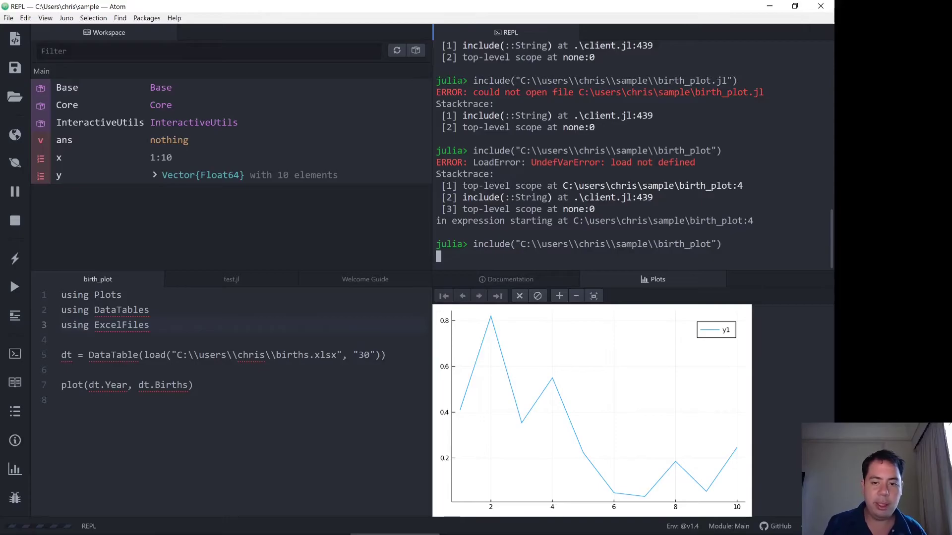
left_click(146, 355)
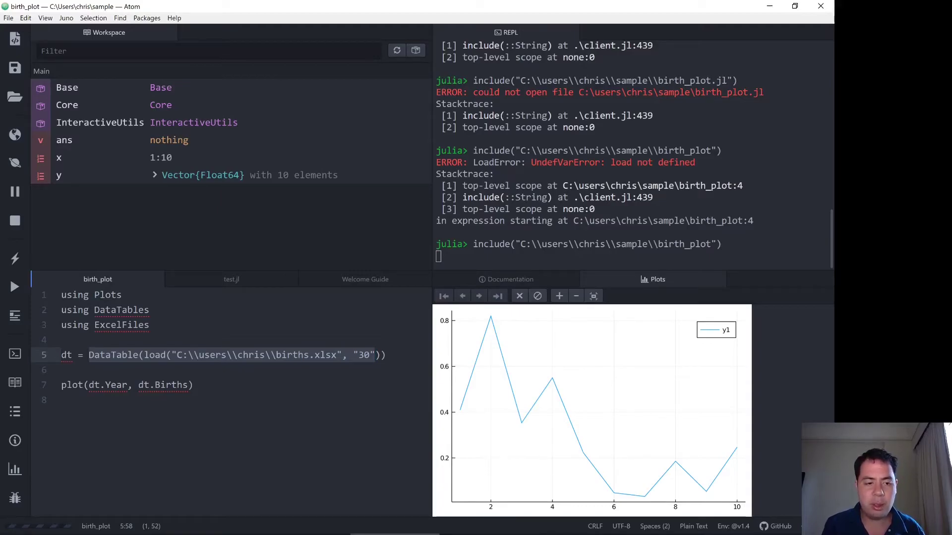
left_click(377, 355)
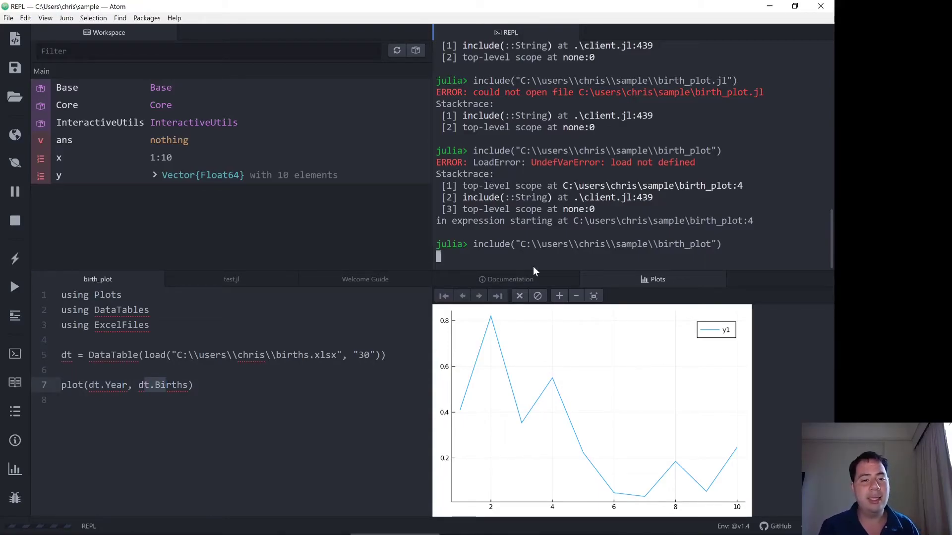
mouse_move(549, 269)
type("include(\"C:\\\\users\\\\chris\\\\sample\\\\birth_plot.jl\")")
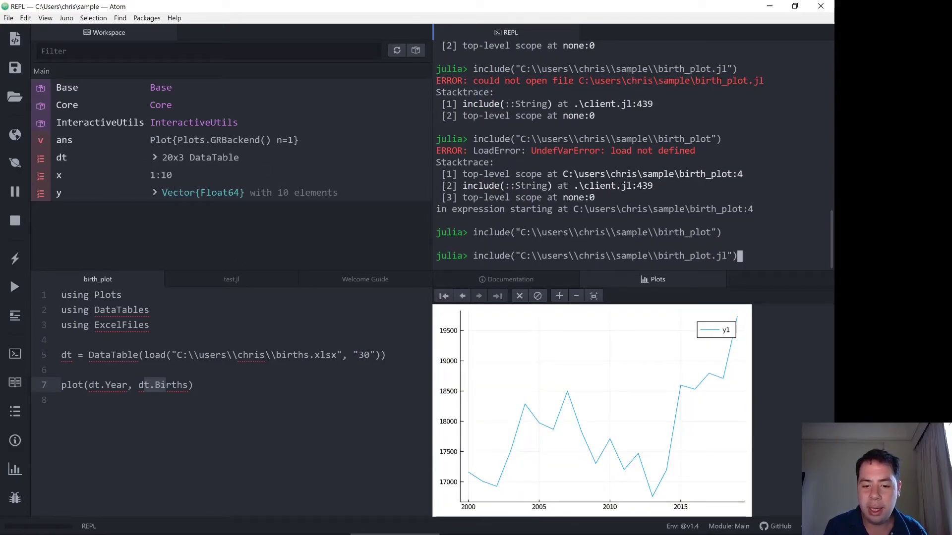
mouse_move(513, 442)
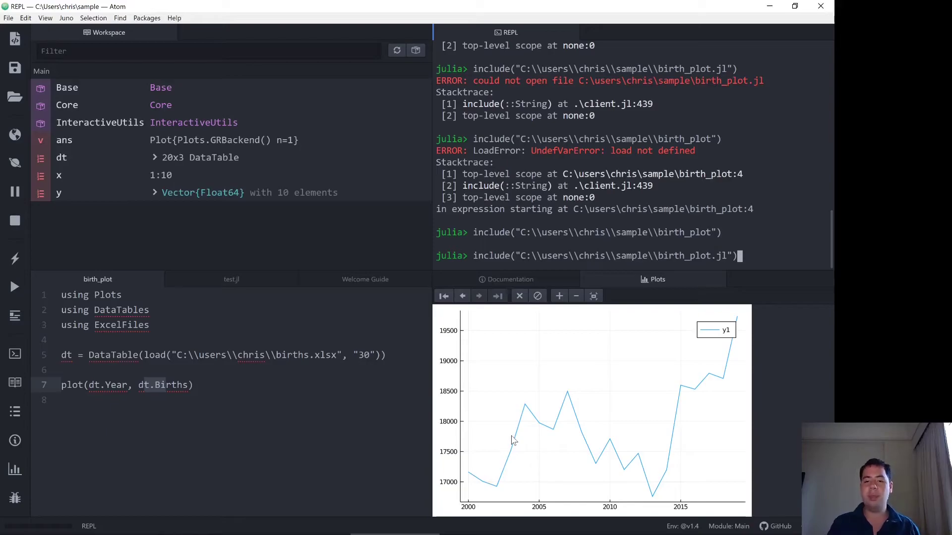
mouse_move(829, 228)
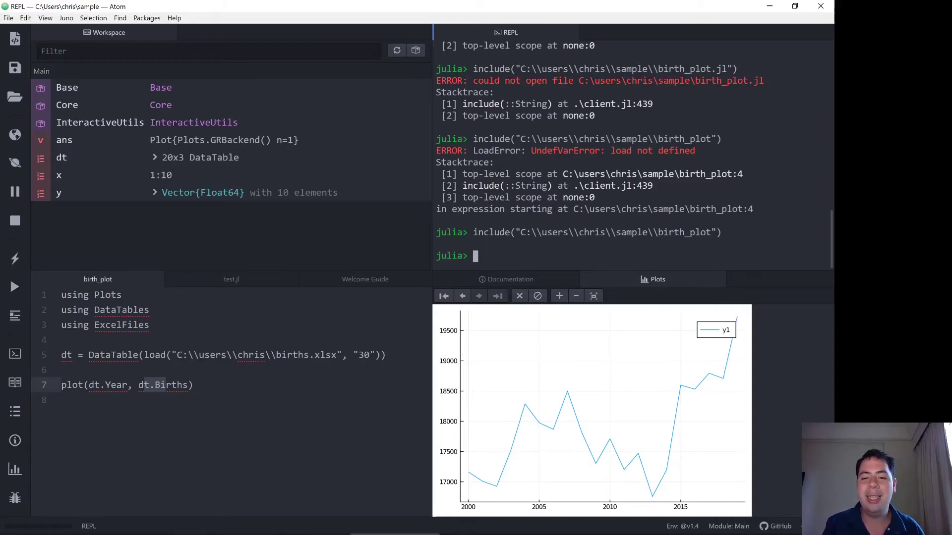
mouse_move(491, 493)
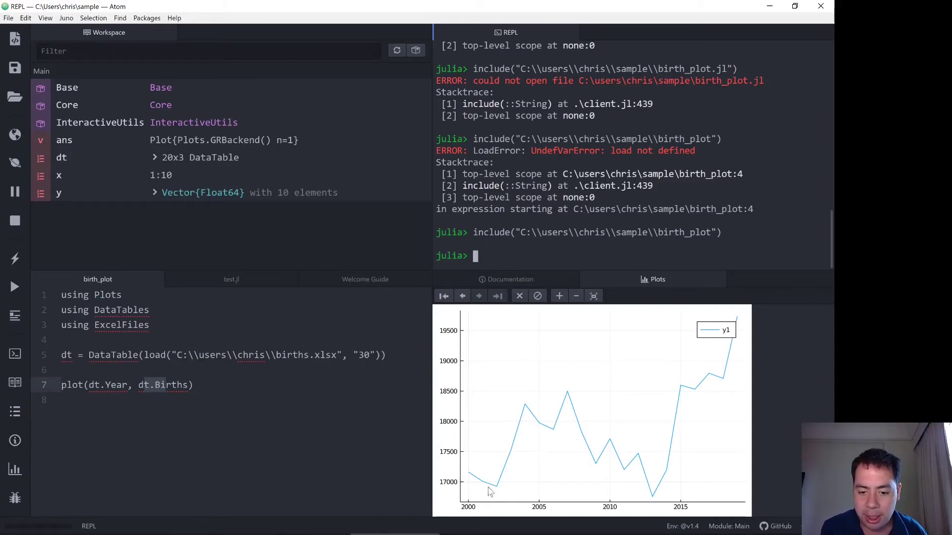
mouse_move(640, 399)
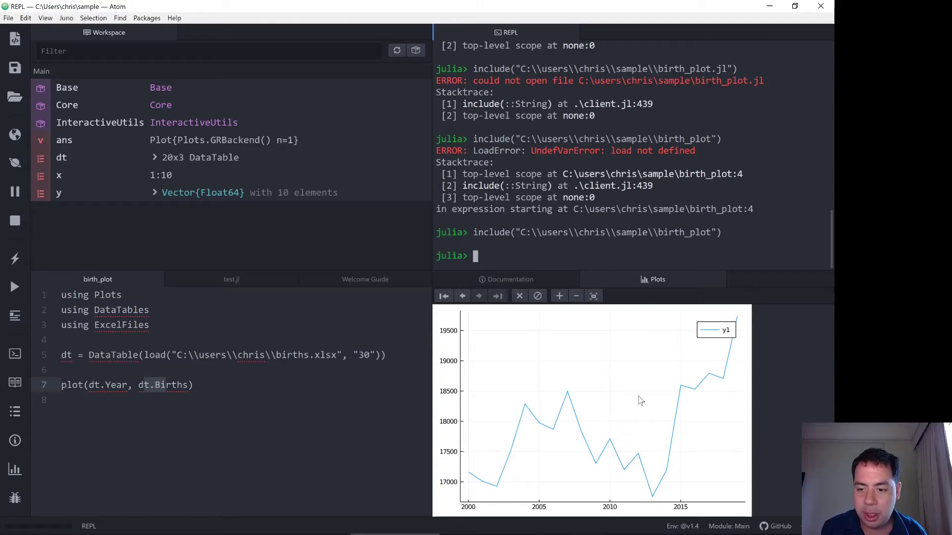
mouse_move(466, 475)
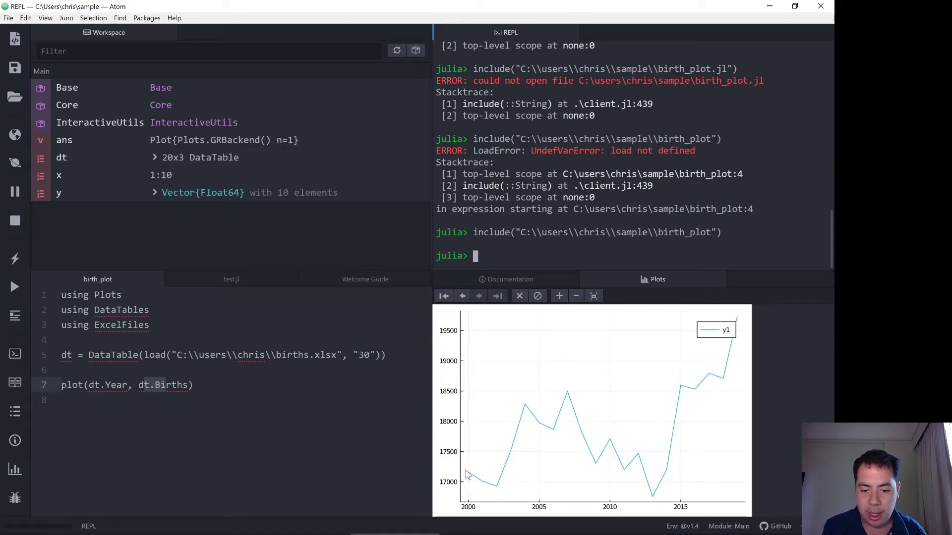
mouse_move(463, 488)
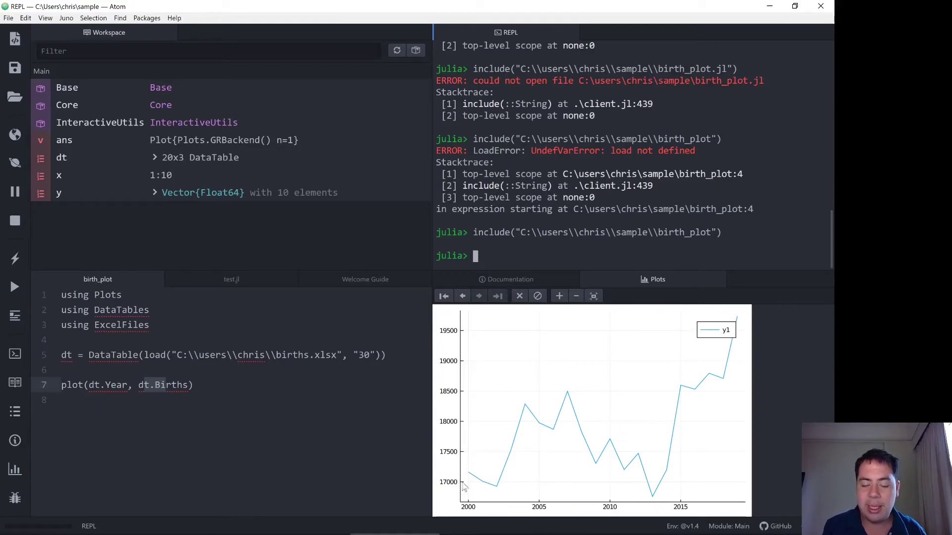
mouse_move(685, 345)
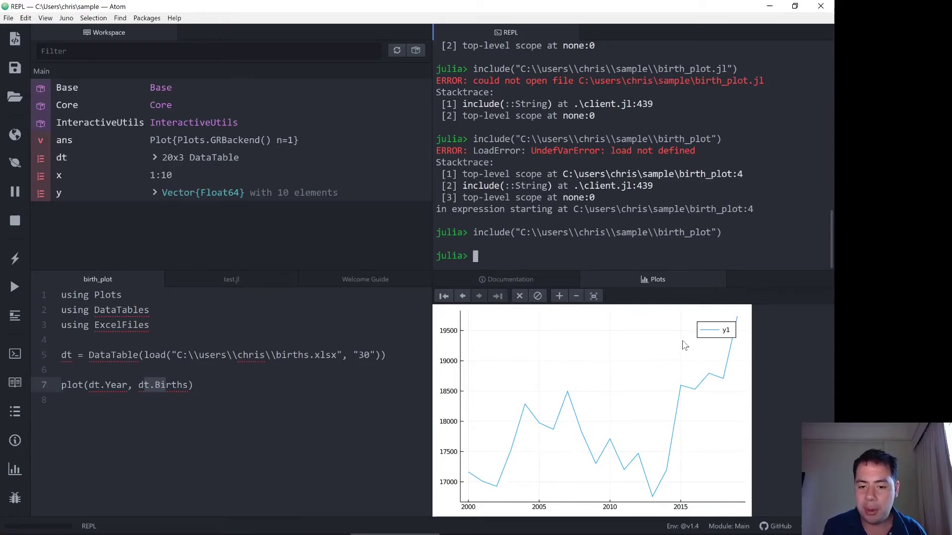
mouse_move(744, 324)
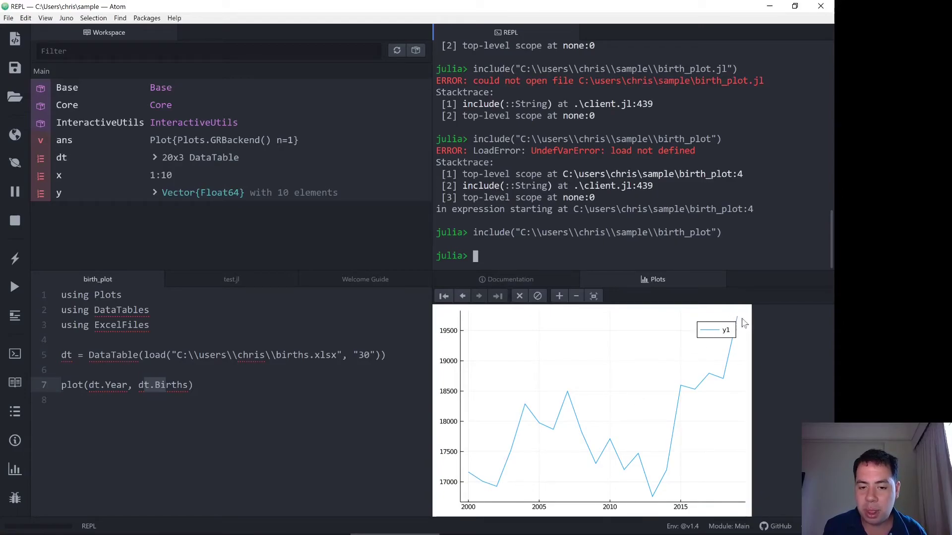
mouse_move(741, 324)
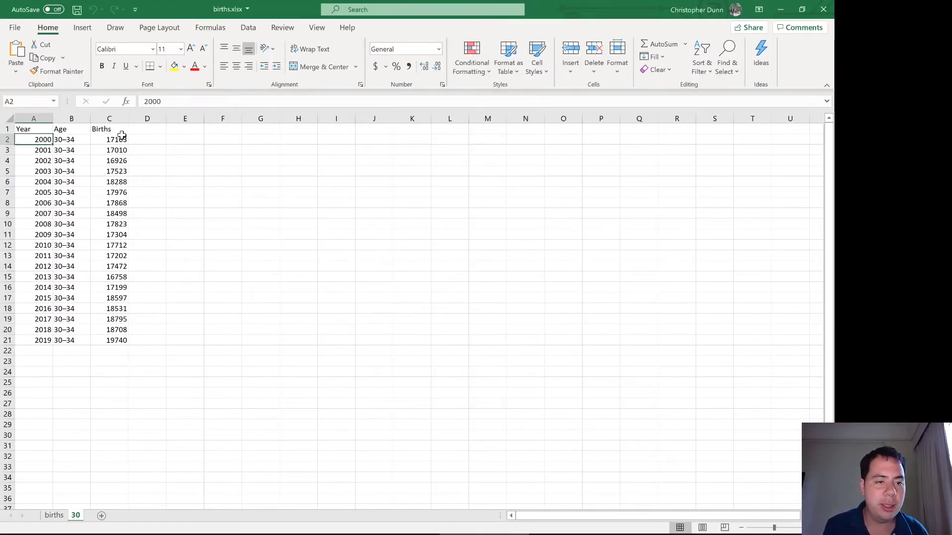
- Select the first few Births values in Excel to inspect them, then return to Atom
left_click_drag(109, 139, 109, 160)
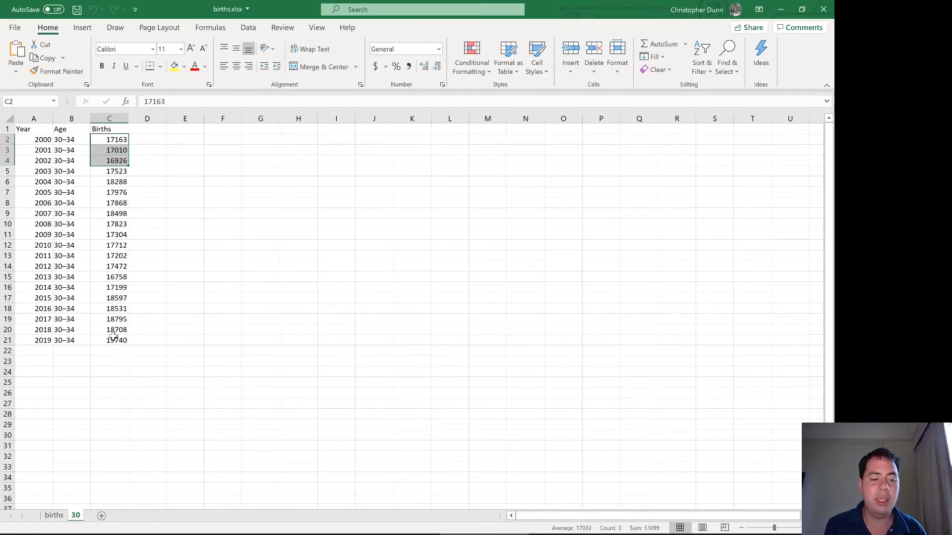
left_click(109, 340)
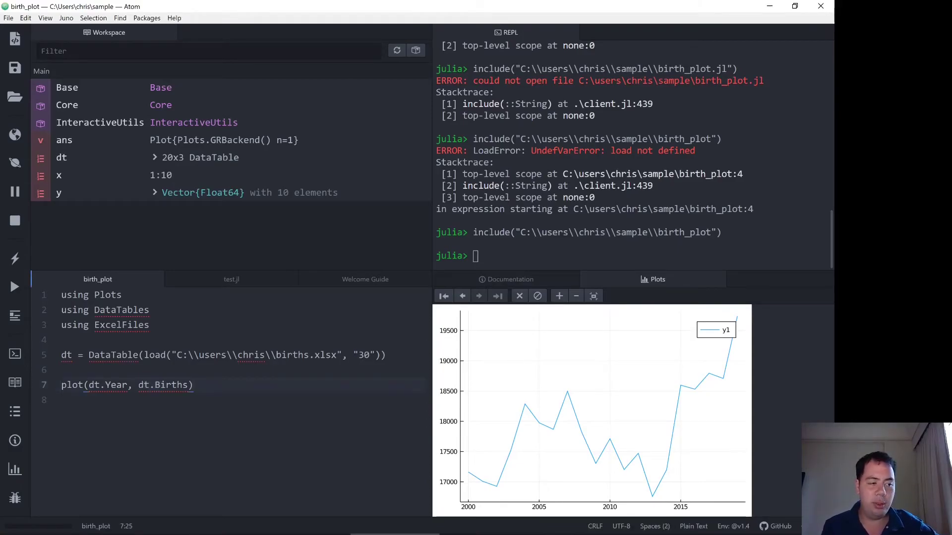
- Split the plot call onto new lines with title="New Zealand Births by Mothers aged 30-34" and save
left_click(194, 385)
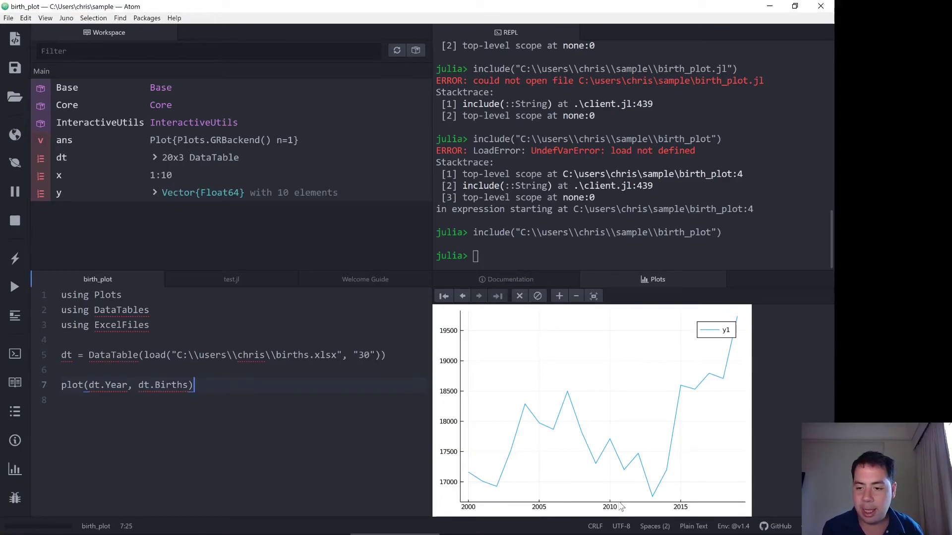
mouse_move(618, 386)
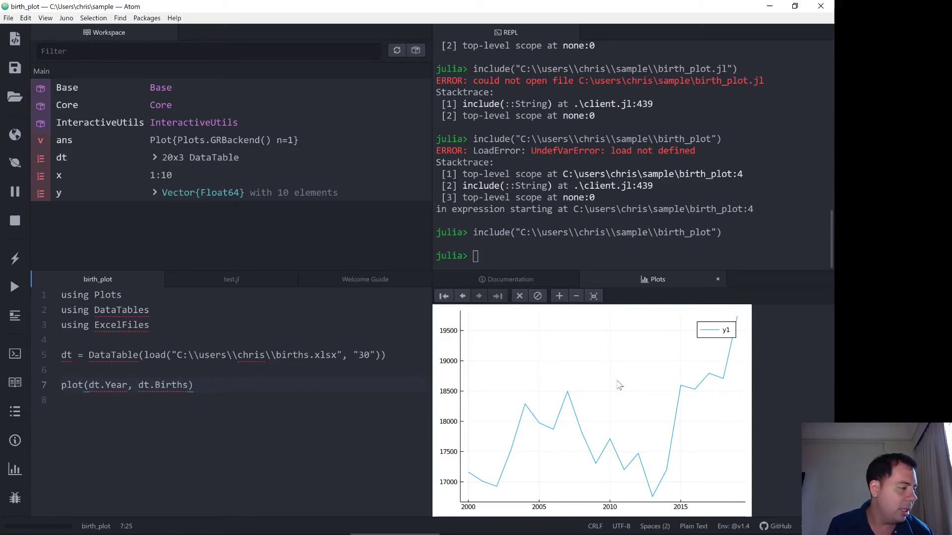
left_click(193, 385)
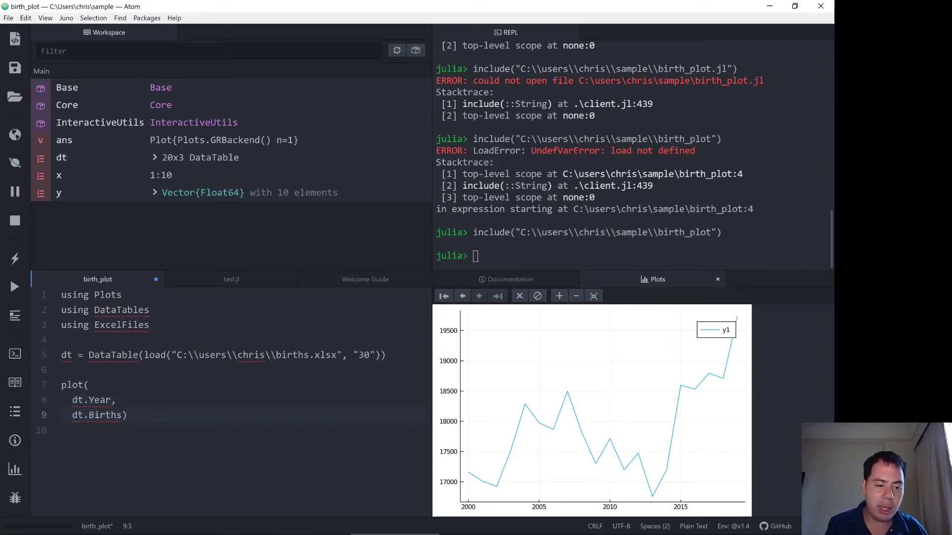
key("Enter")
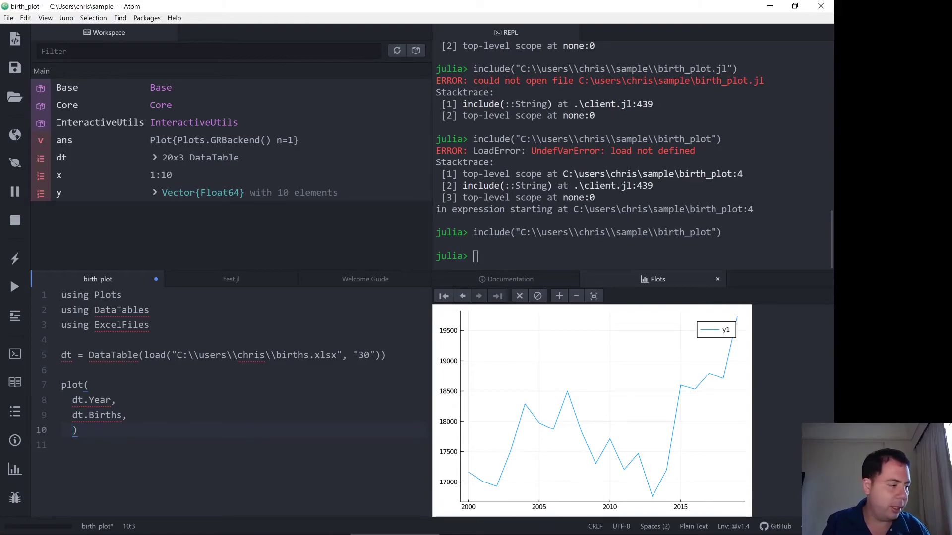
type("title+")
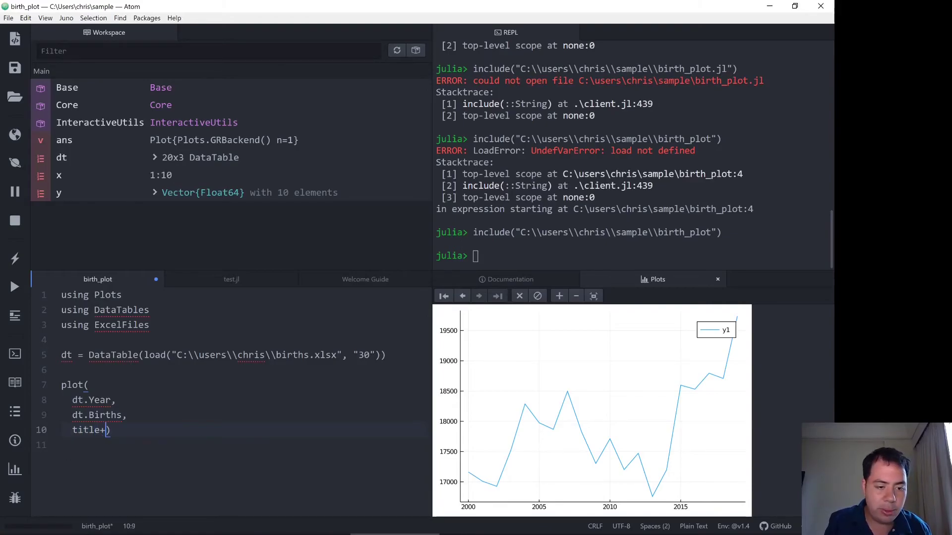
type("=\"")
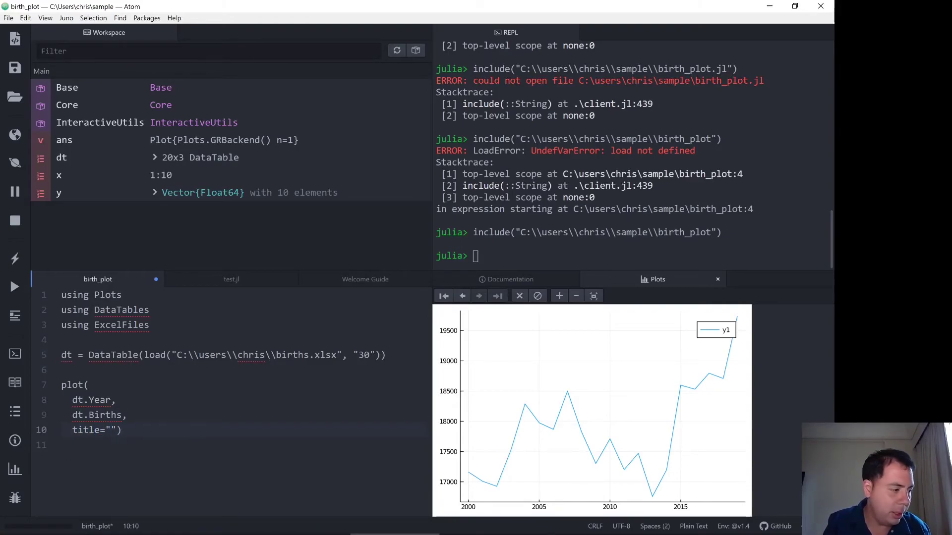
type("New")
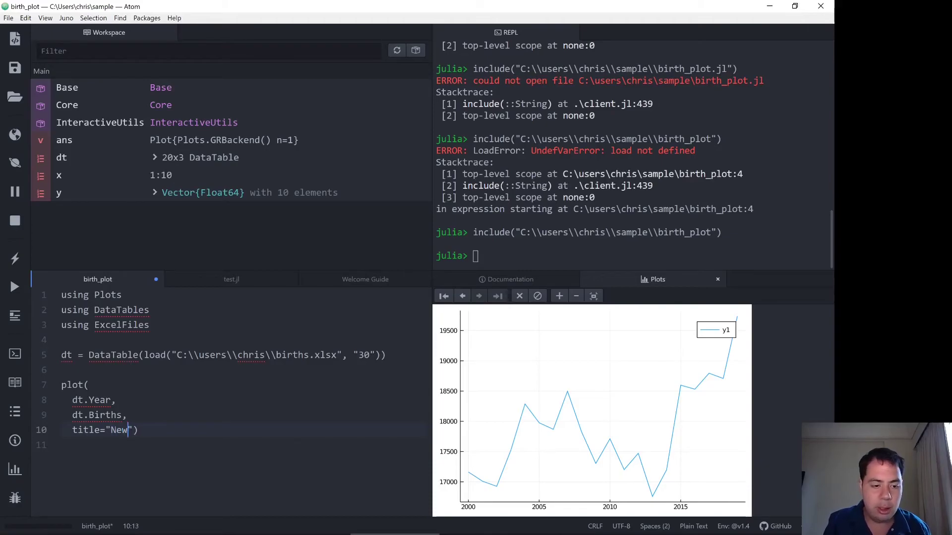
type("Zealdn")
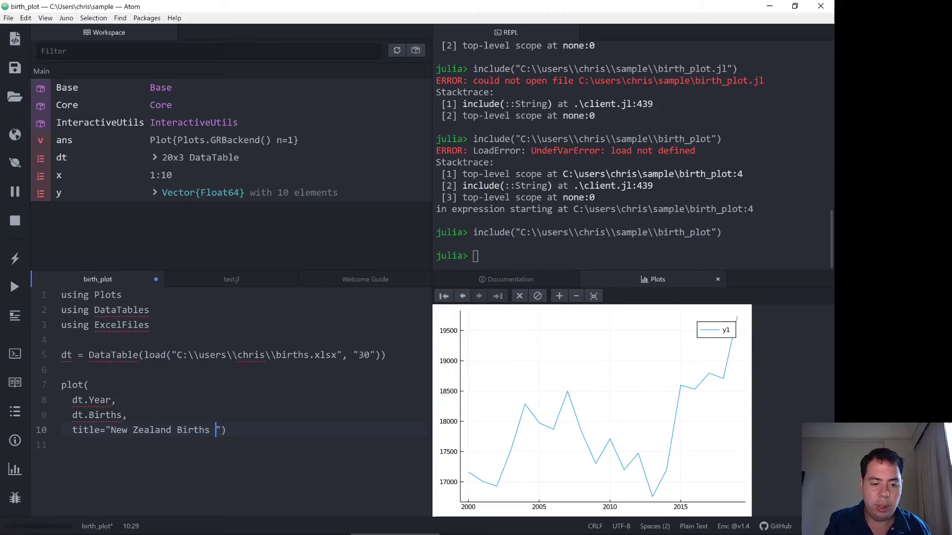
type("by")
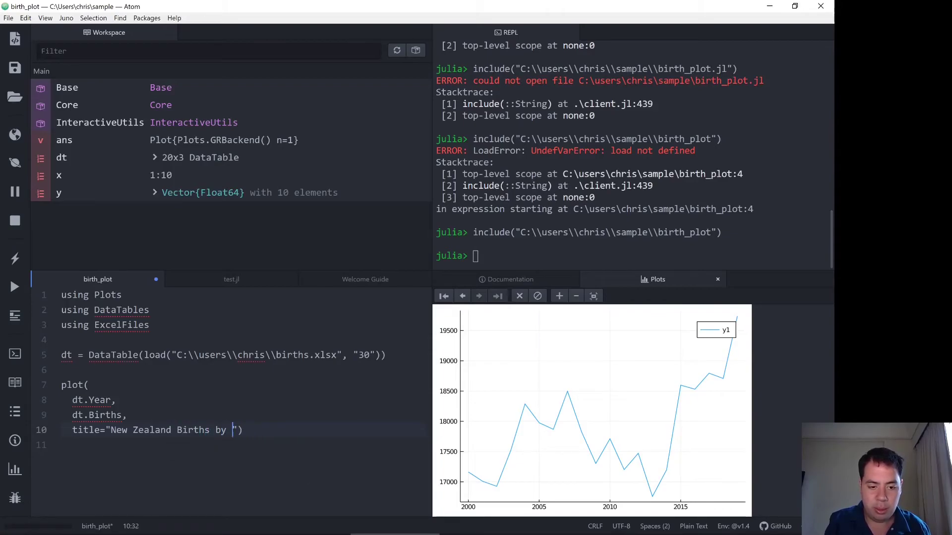
type("Mot")
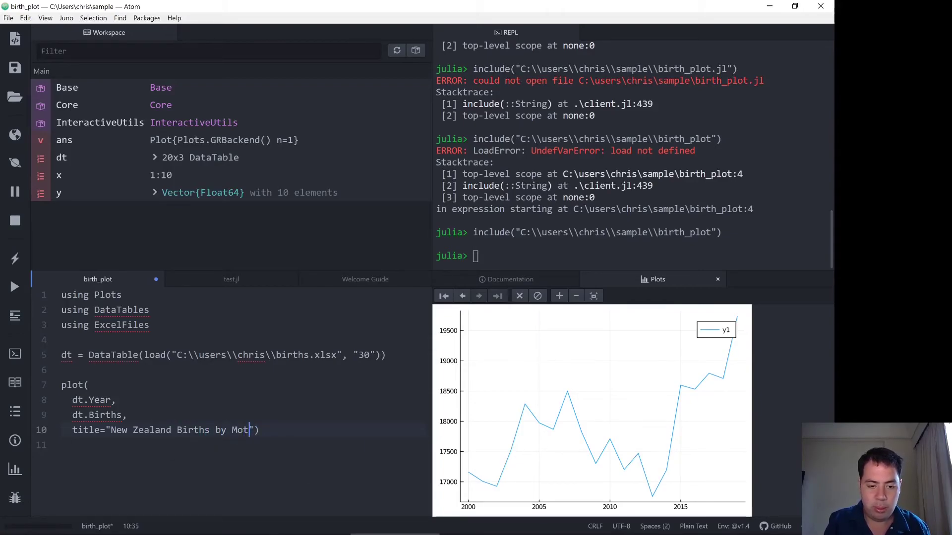
type("hers aged 3")
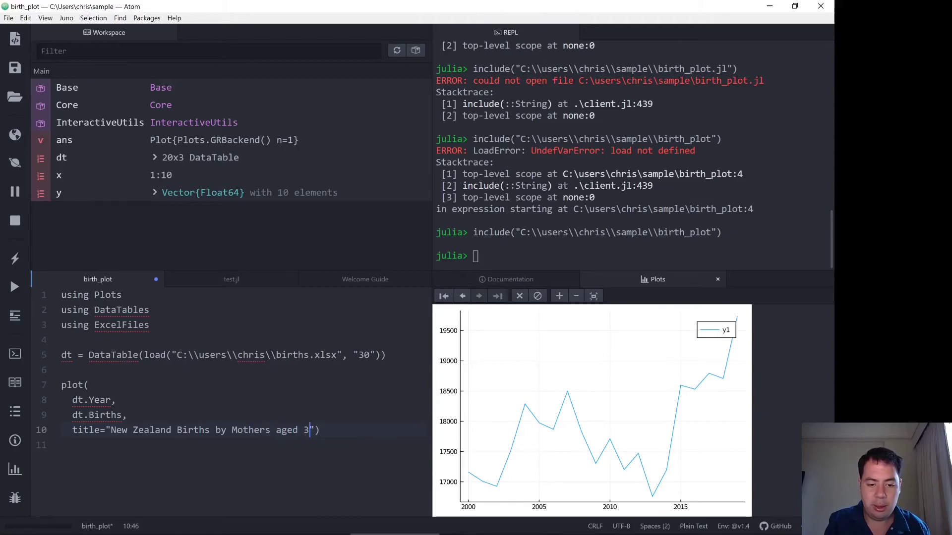
type("0-34")
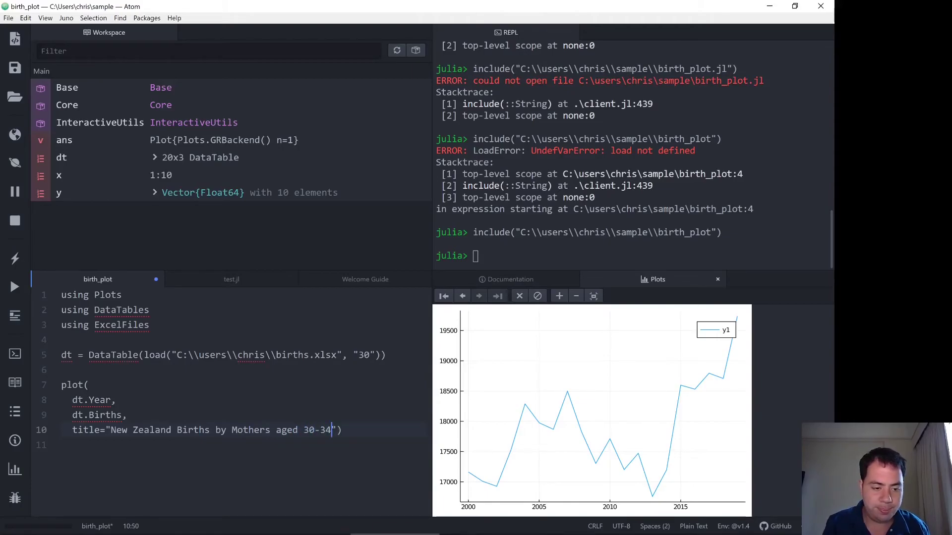
key("ctrl+s")
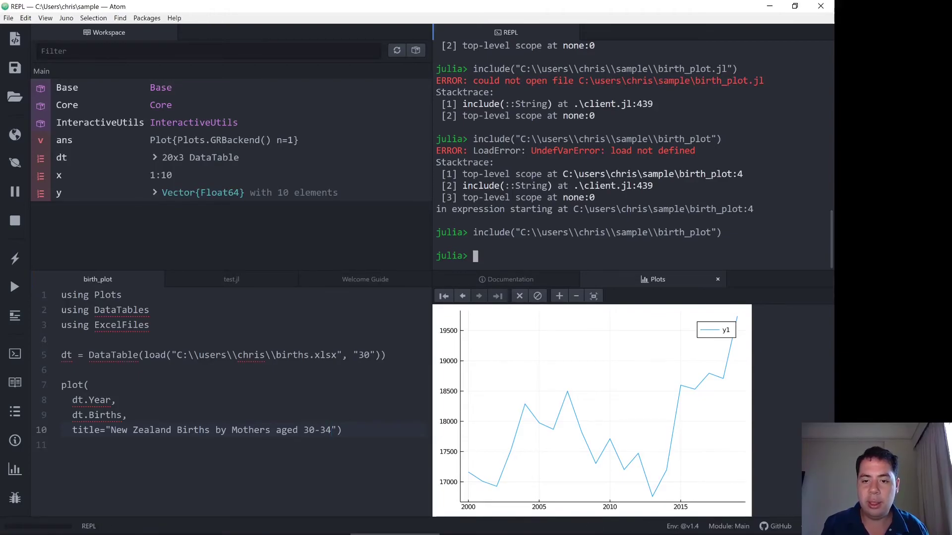
- Run include("birth_plot.jl") in the REPL to redraw the chart with its new title
type("include(\"birth_plot.jl\")")
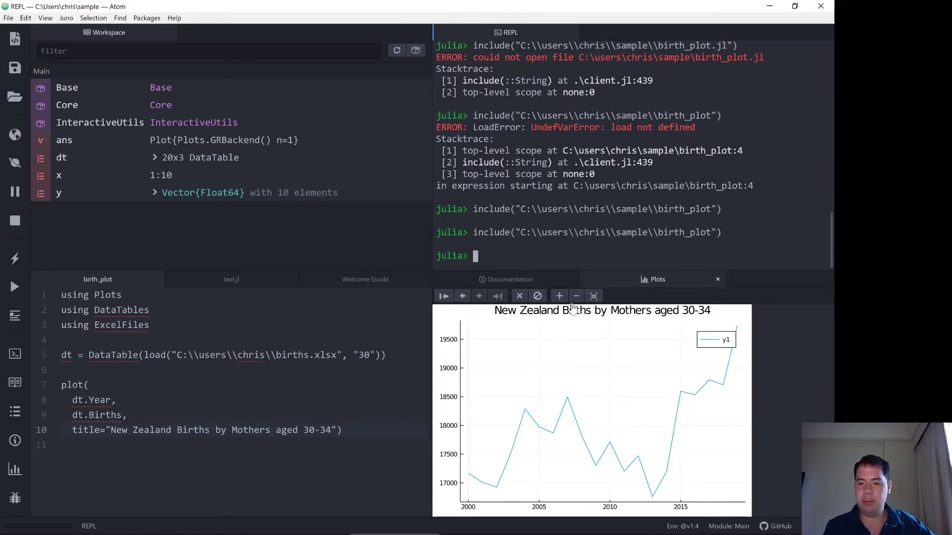
mouse_move(464, 315)
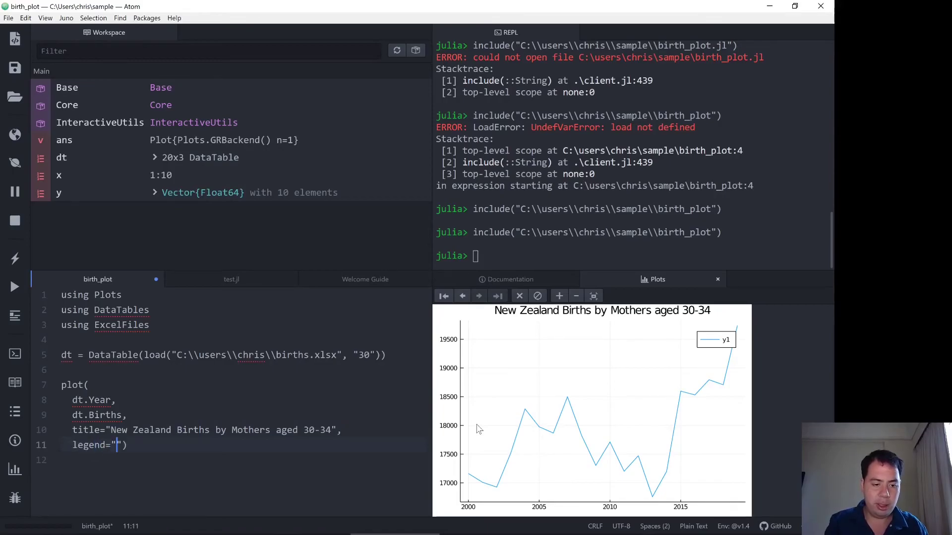
- Set the plot's legend argument to "test"
type("test")
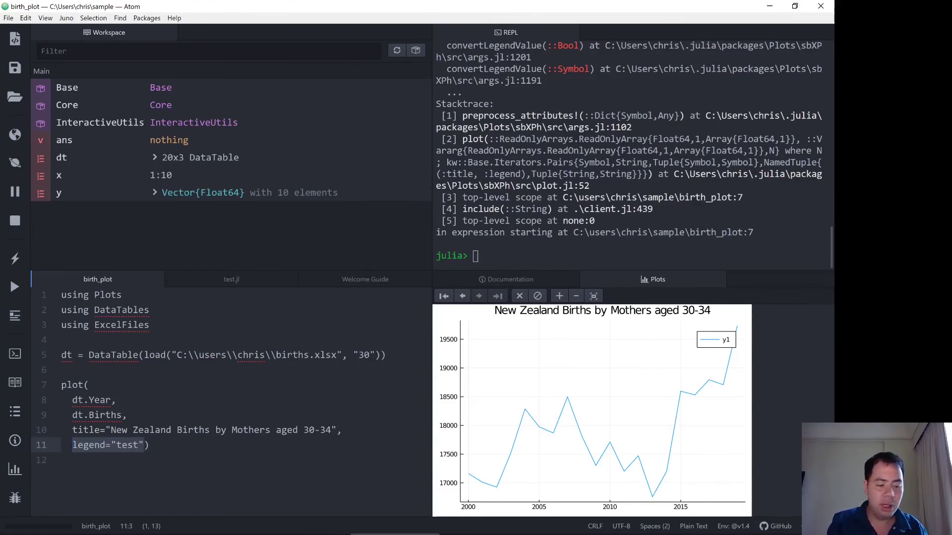
- Replace the legend line with xlabel = "Year" and ylabel = "Births"
type("xla)")
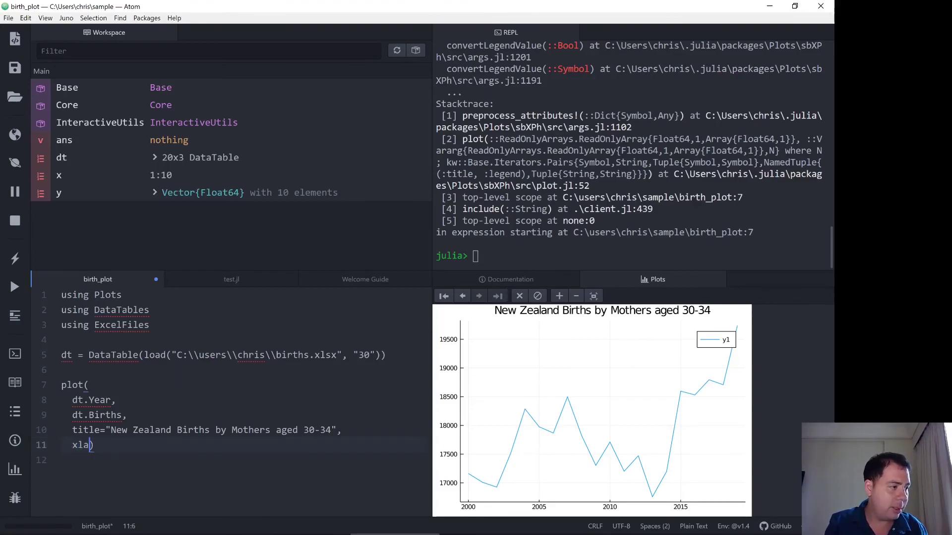
type("bel = \"\"")
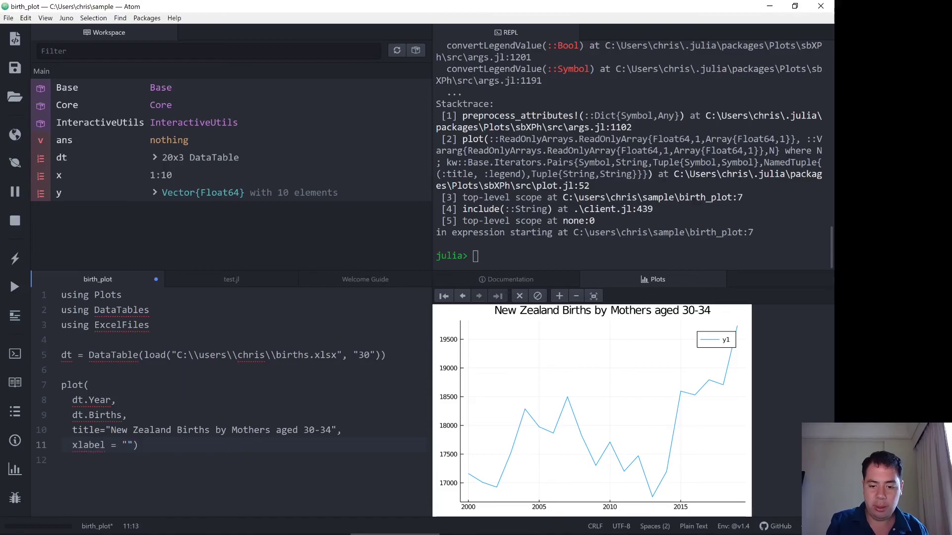
type("Year")
left_click(245, 460)
type("ylabel)")
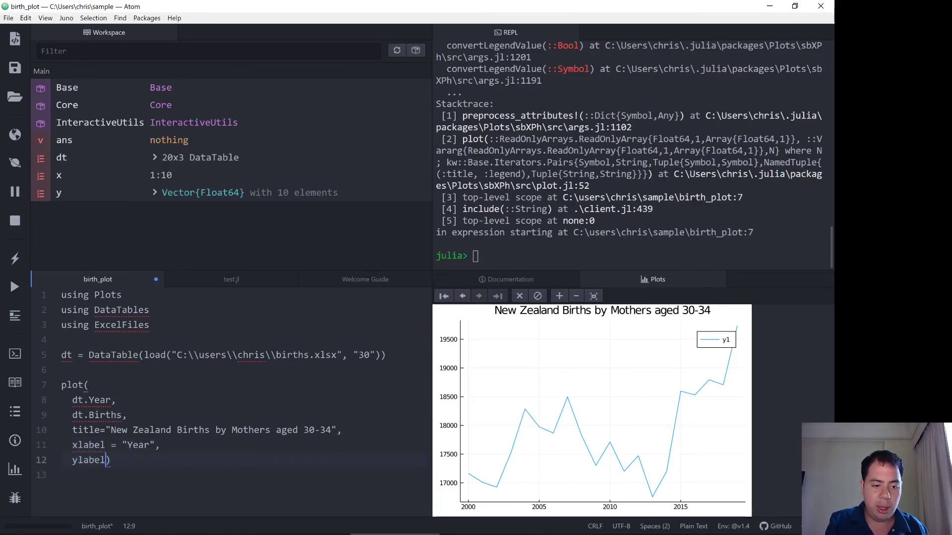
type("= \"\"")
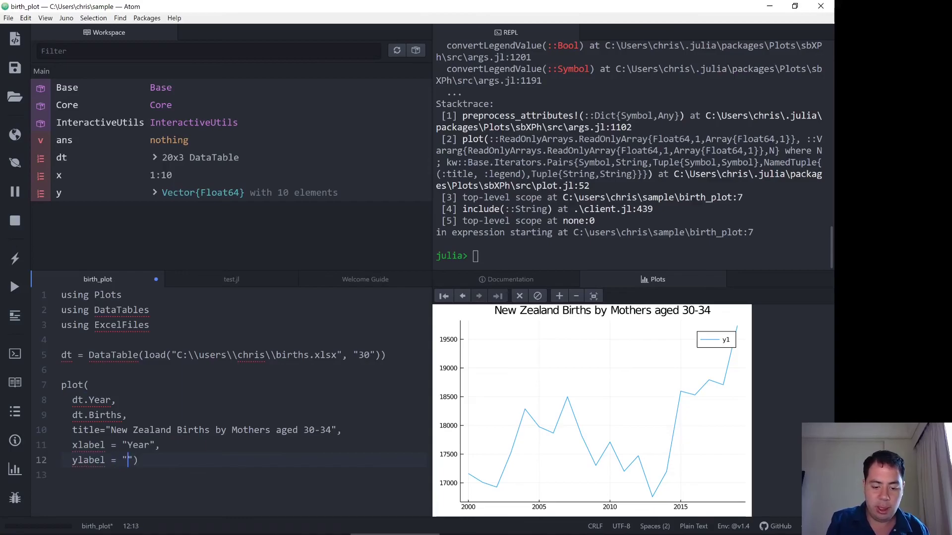
type("Births")
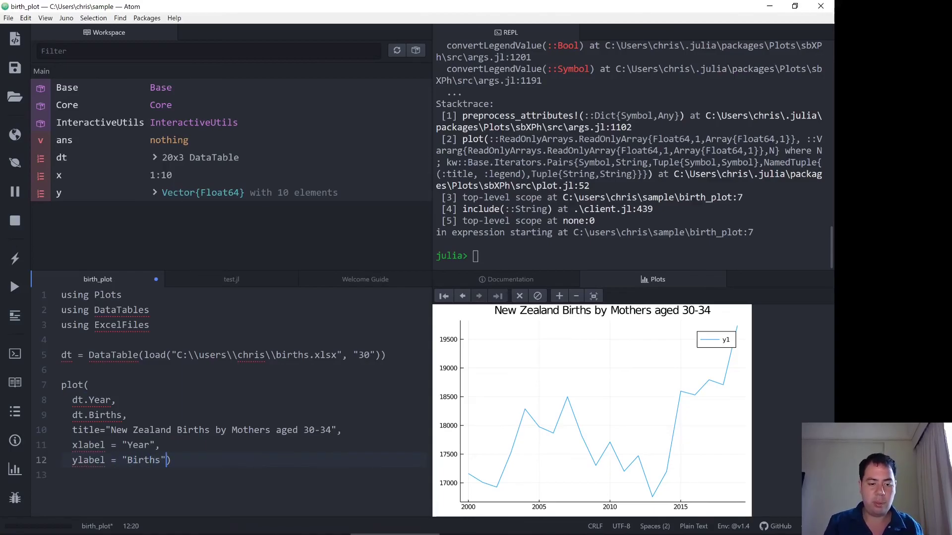